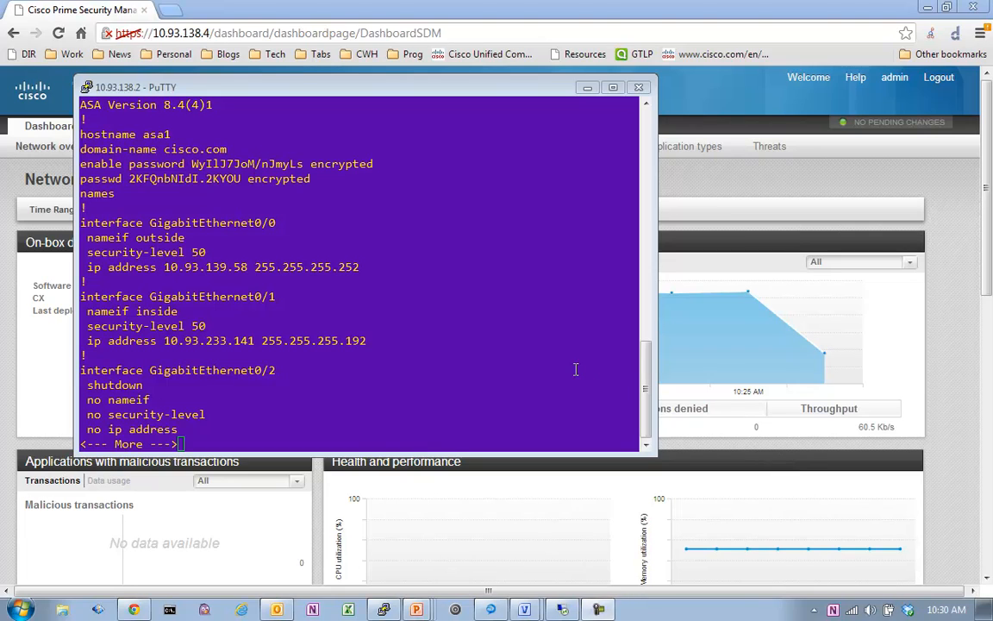
{"action": "mouse_move", "coordinate": [566, 357]}
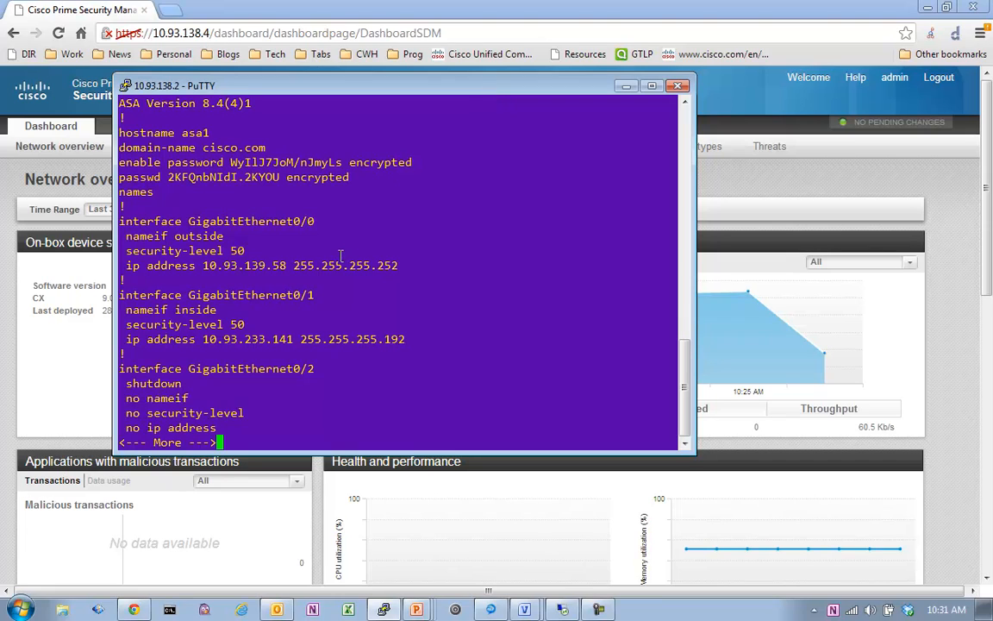
{"action": "mouse_move", "coordinate": [259, 76]}
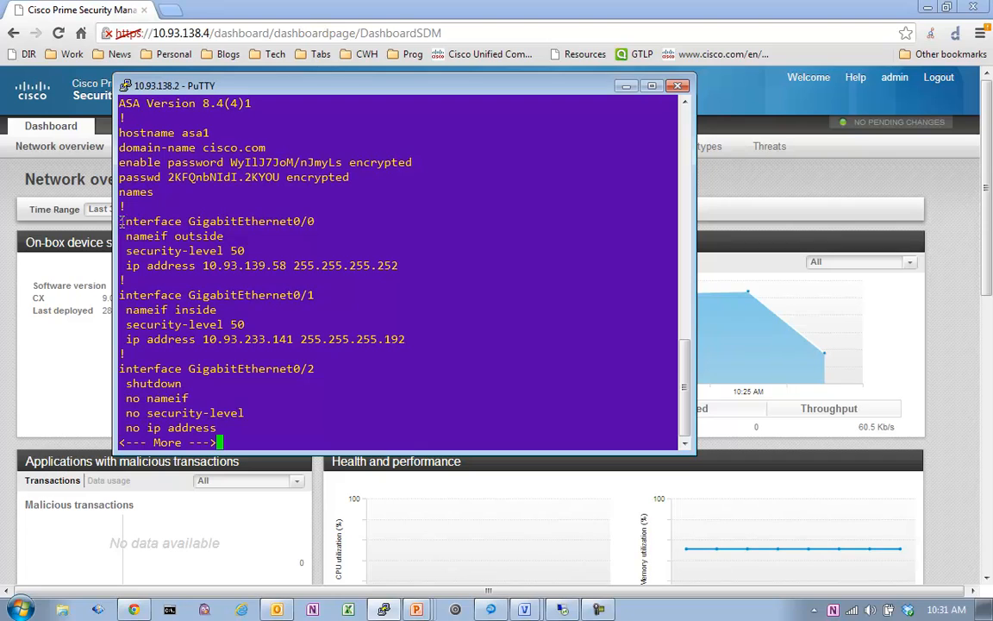
- Page through the remaining ASA configuration to the end, past the cxsc fail-open line
{"action": "left_click_drag", "start_coordinate": [119, 221], "coordinate": [448, 345]}
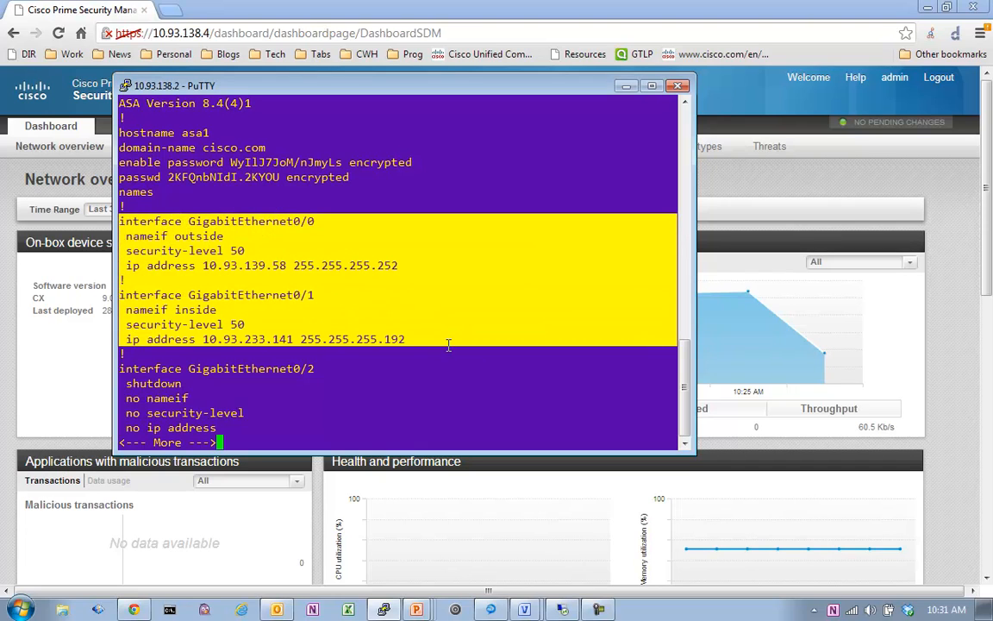
{"action": "mouse_move", "coordinate": [446, 339]}
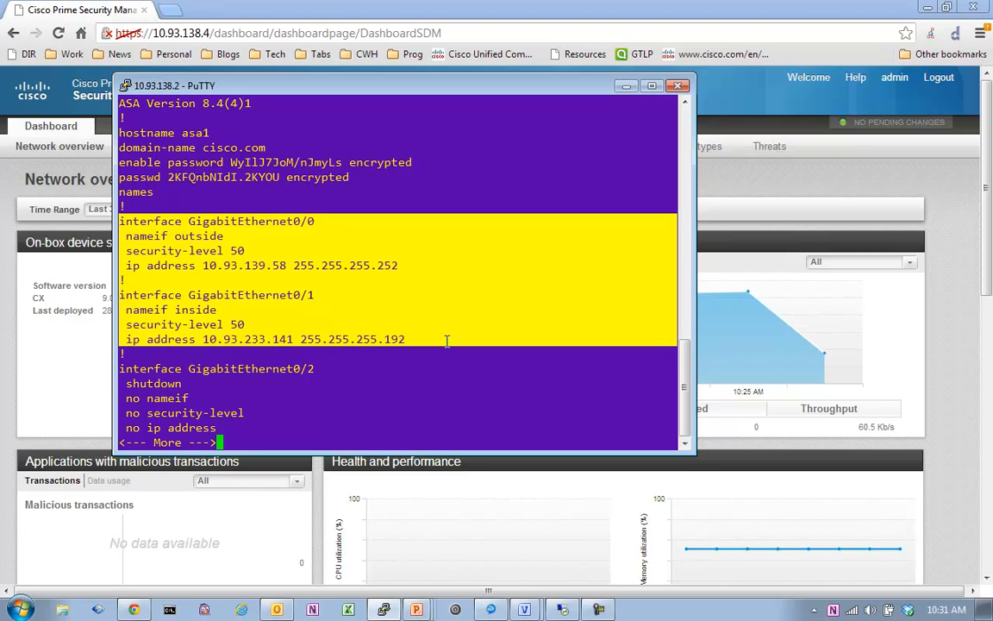
{"action": "key", "text": "Space"}
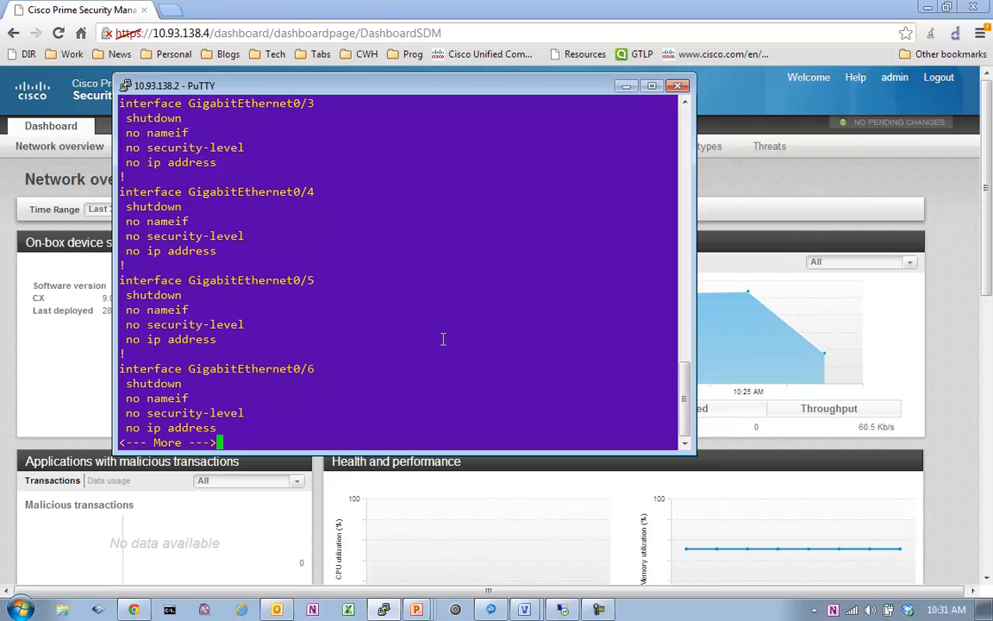
{"action": "key", "text": "space"}
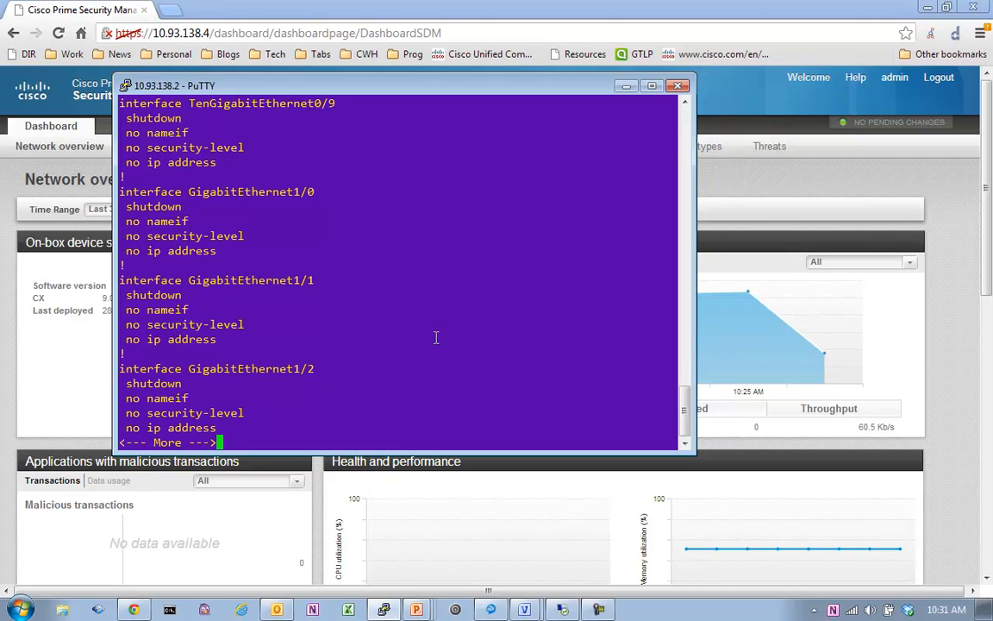
{"action": "key", "text": "space"}
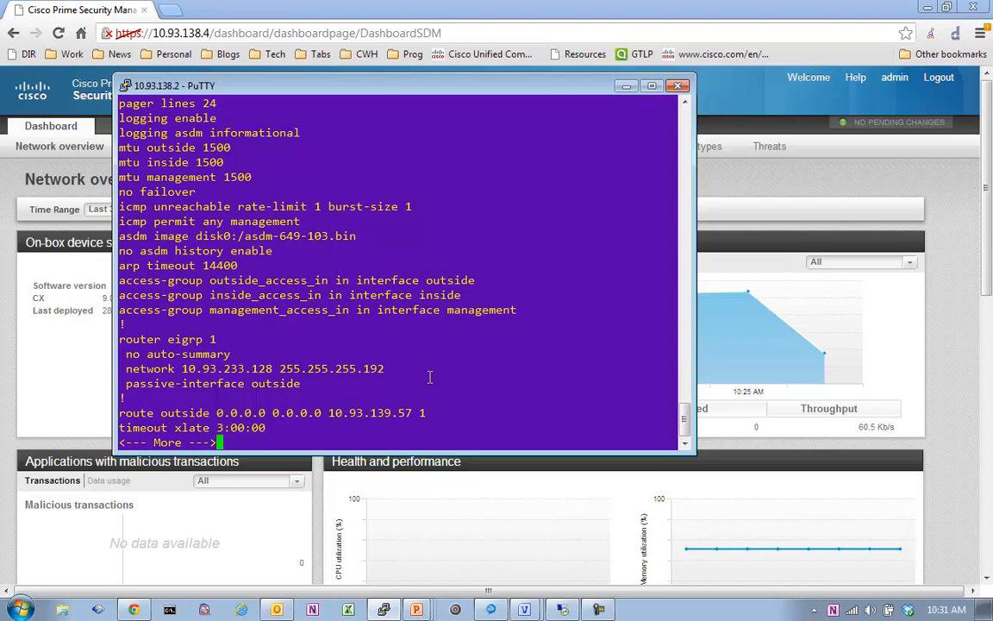
{"action": "key", "text": "Space"}
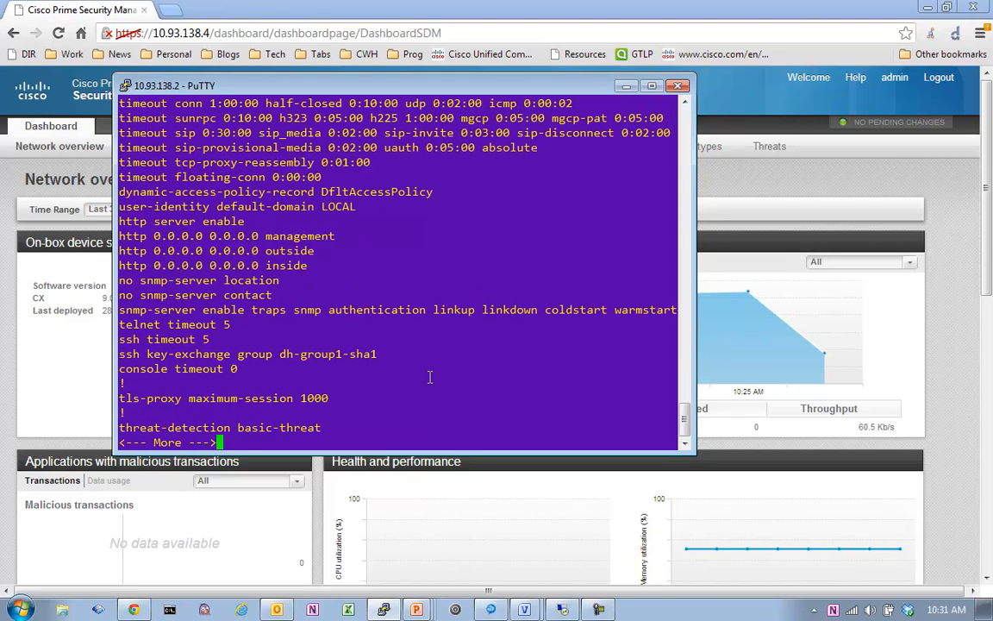
{"action": "key", "text": "space"}
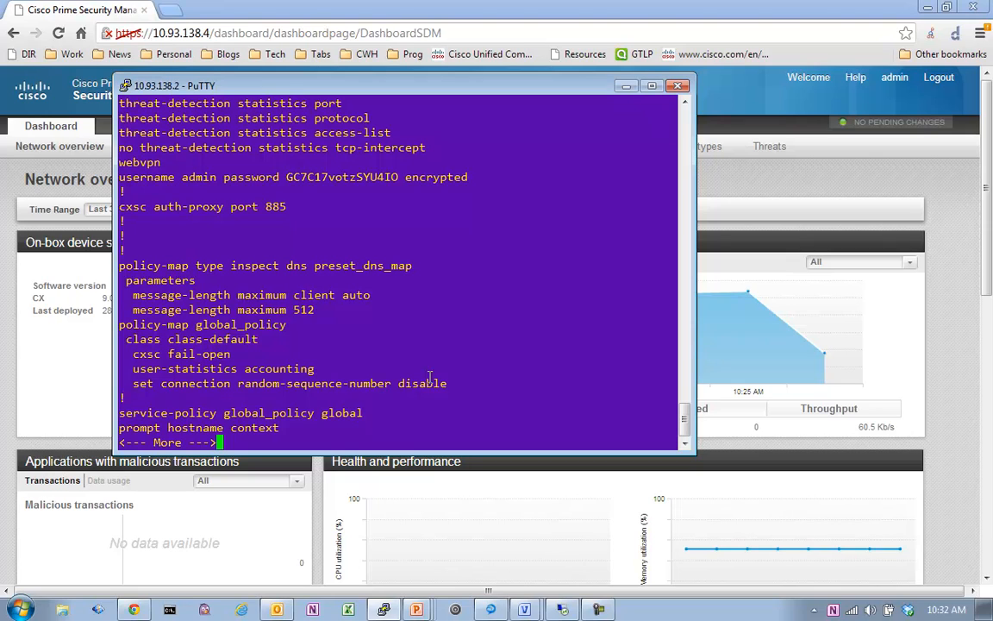
{"action": "key", "text": "Space"}
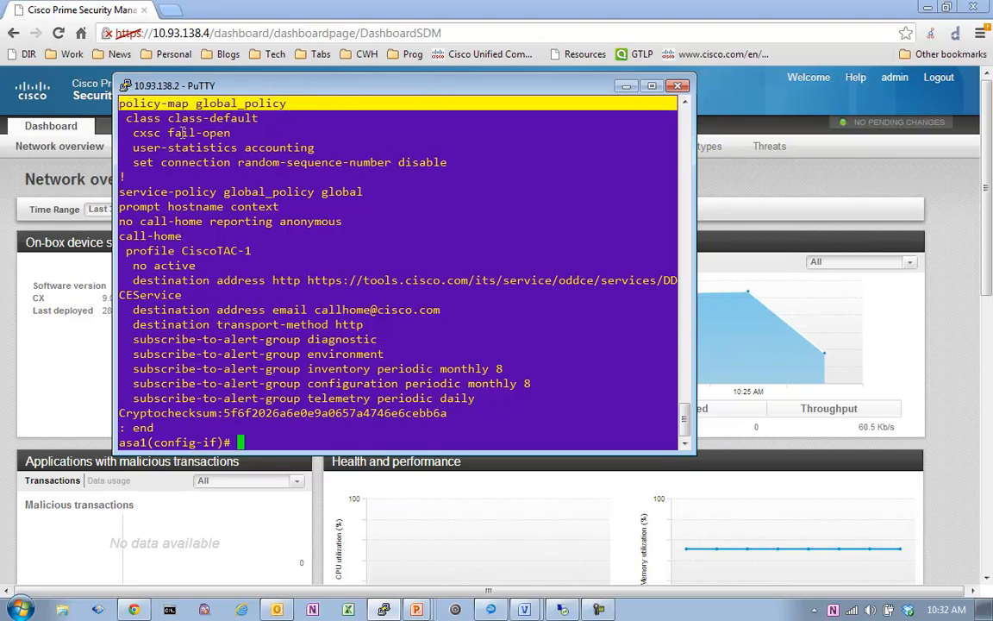
{"action": "mouse_move", "coordinate": [166, 133]}
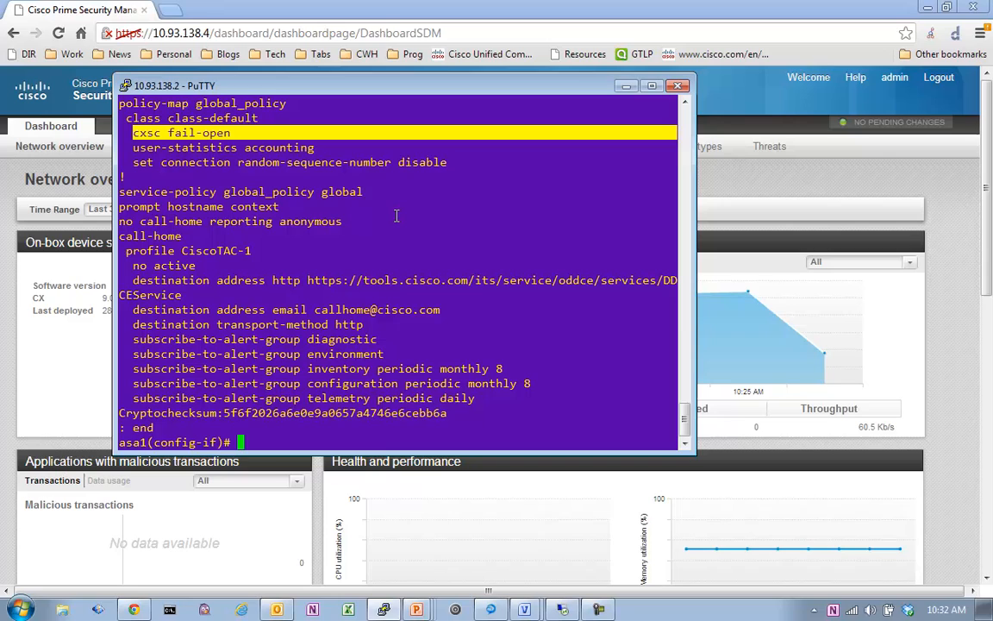
{"action": "mouse_move", "coordinate": [396, 222]}
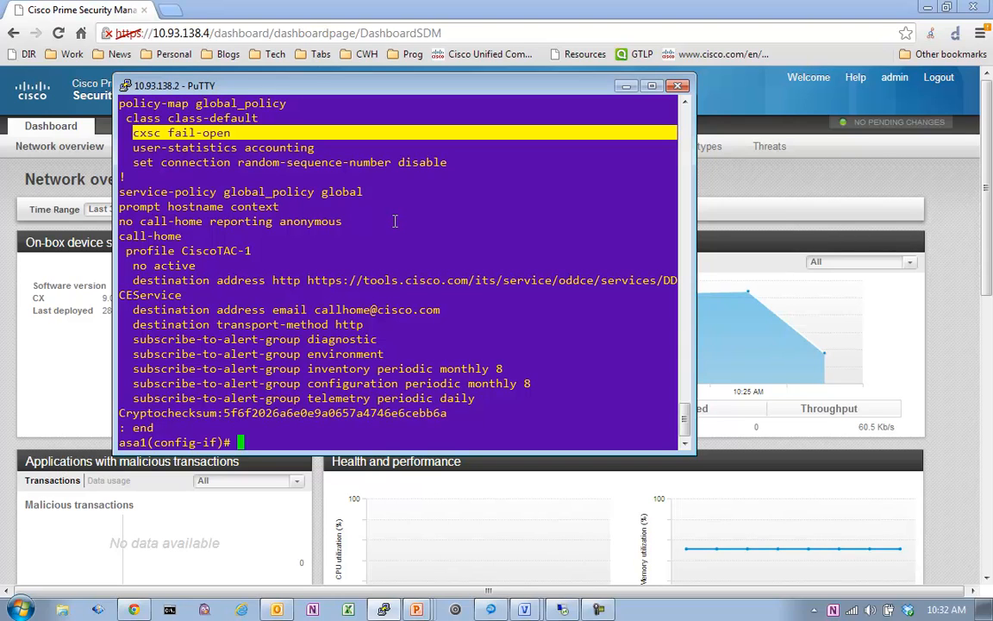
- Bring the Security Manager dashboard forward and open the All Events live viewer
{"action": "left_click", "coordinate": [676, 85]}
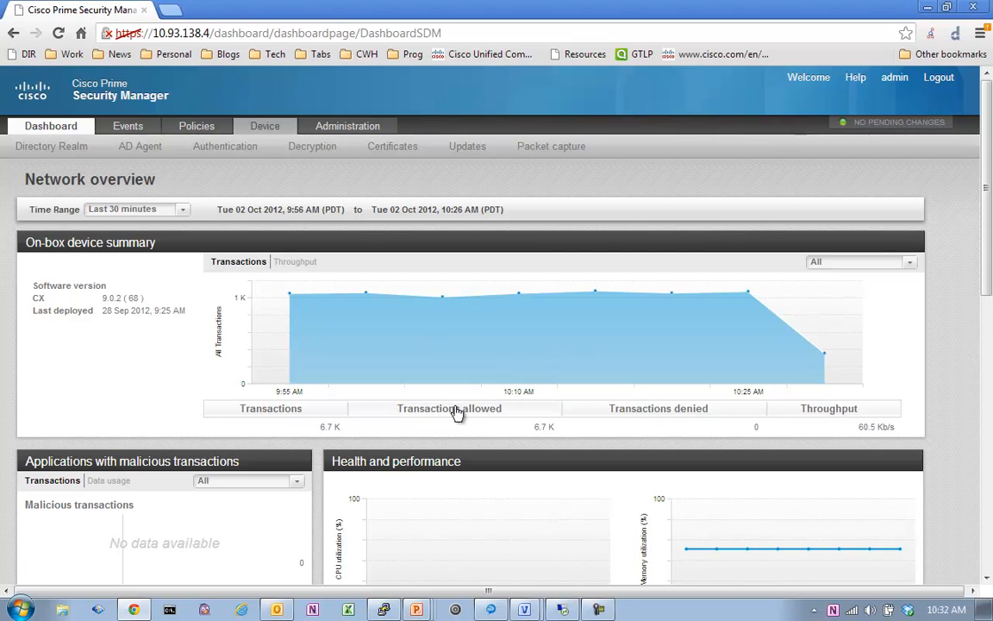
{"action": "left_click", "coordinate": [49, 126]}
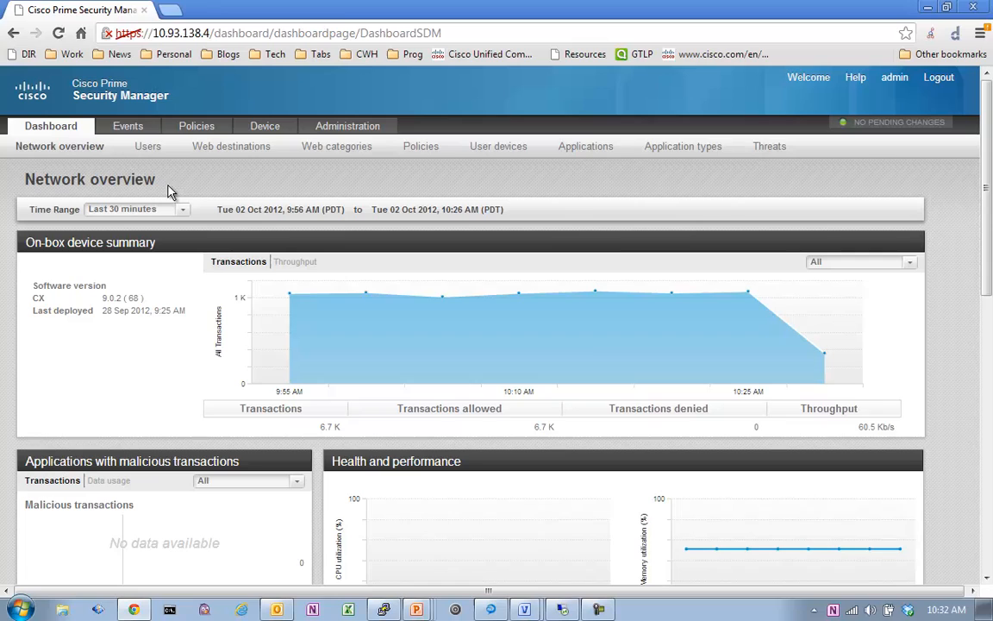
{"action": "left_click", "coordinate": [128, 125]}
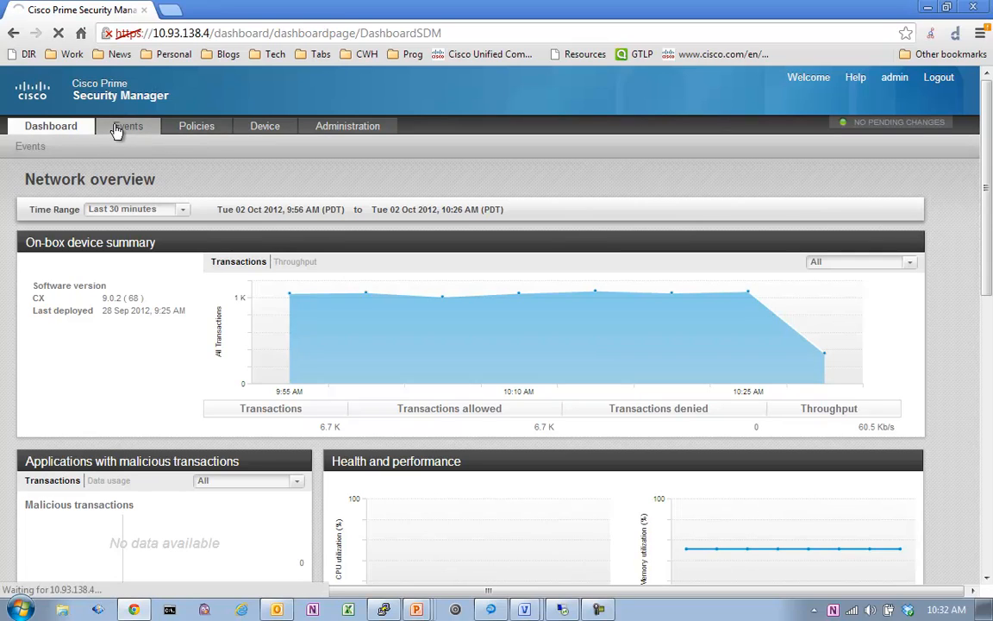
{"action": "left_click", "coordinate": [127, 125]}
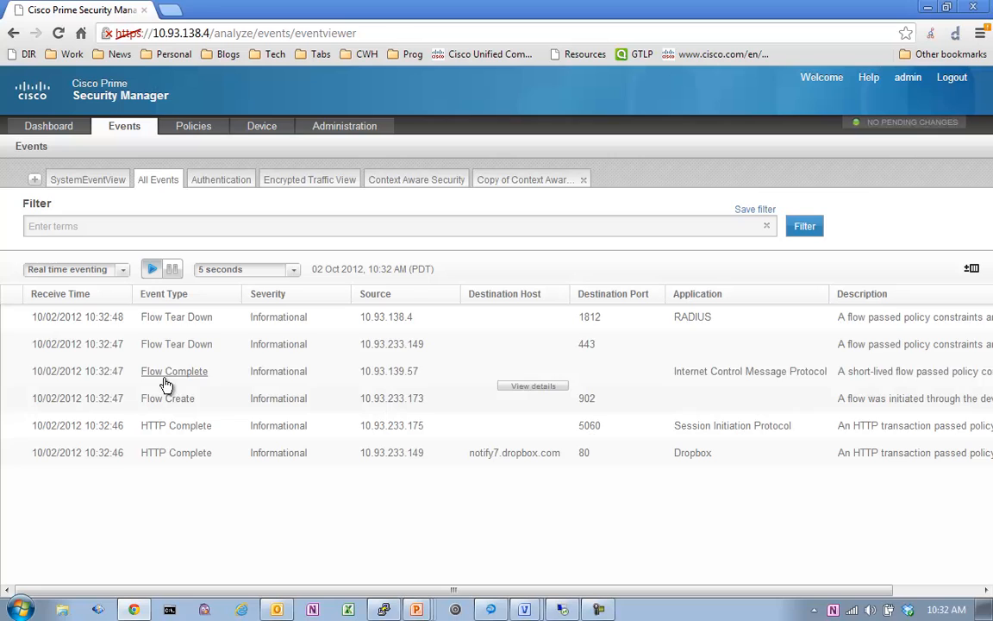
{"action": "mouse_move", "coordinate": [202, 344]}
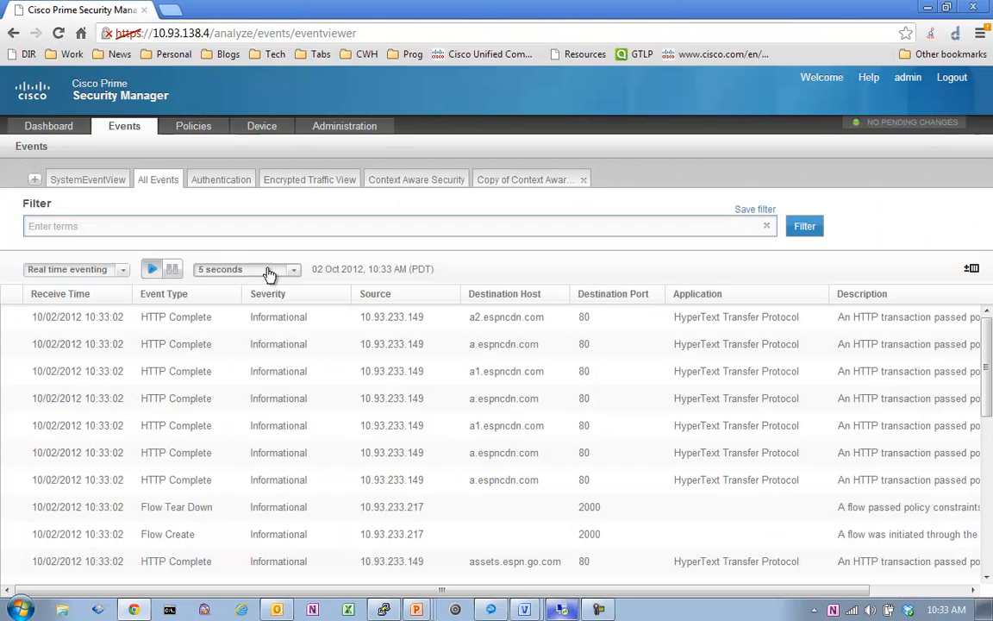
{"action": "mouse_move", "coordinate": [490, 426]}
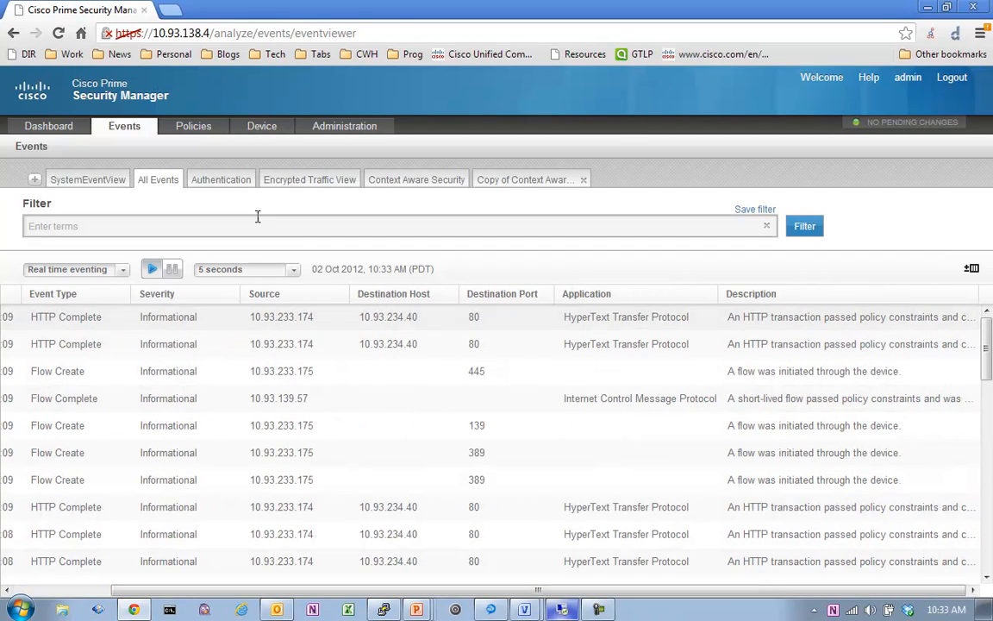
{"action": "left_click", "coordinate": [193, 126]}
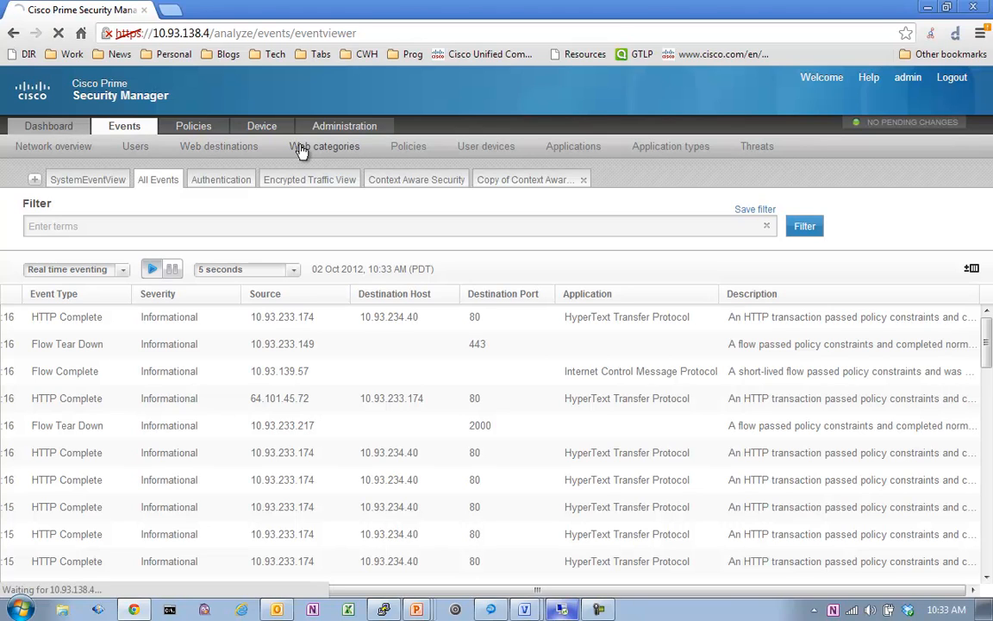
- Open the Web categories dashboard report for the last 30 minutes
{"action": "left_click", "coordinate": [324, 145]}
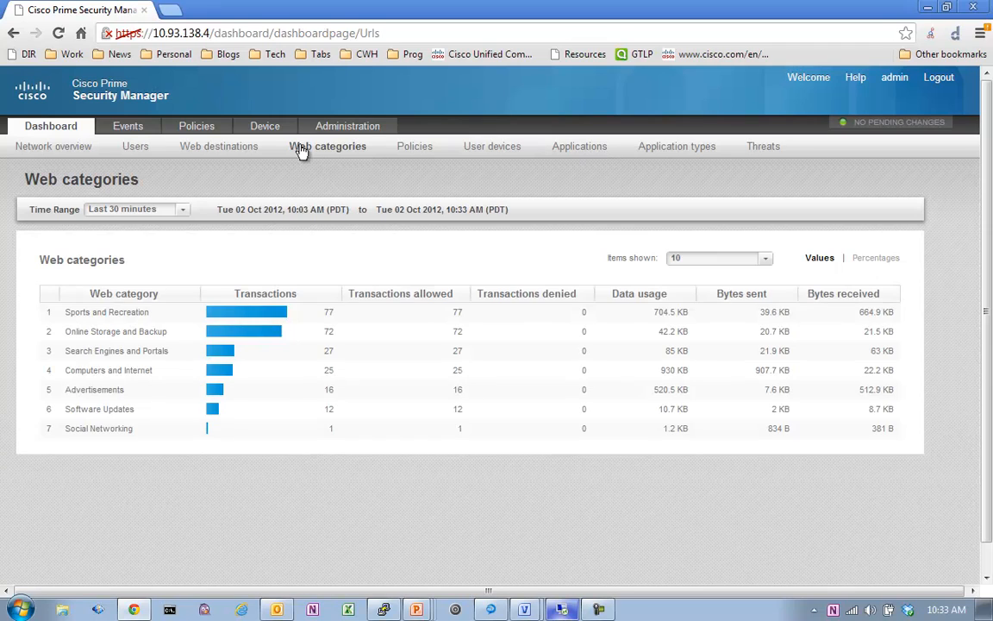
{"action": "mouse_move", "coordinate": [265, 326]}
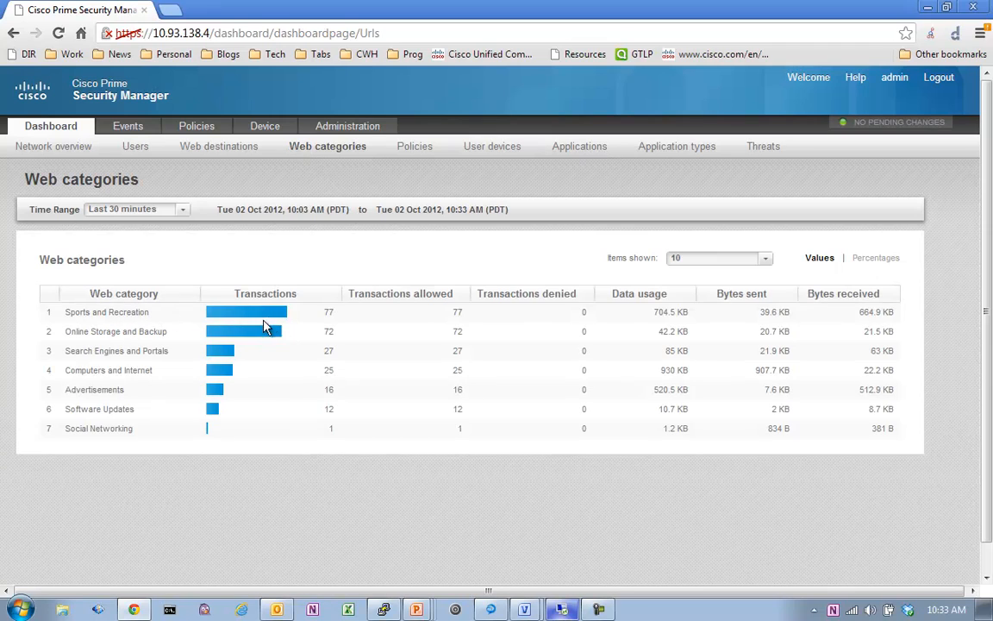
{"action": "mouse_move", "coordinate": [194, 328]}
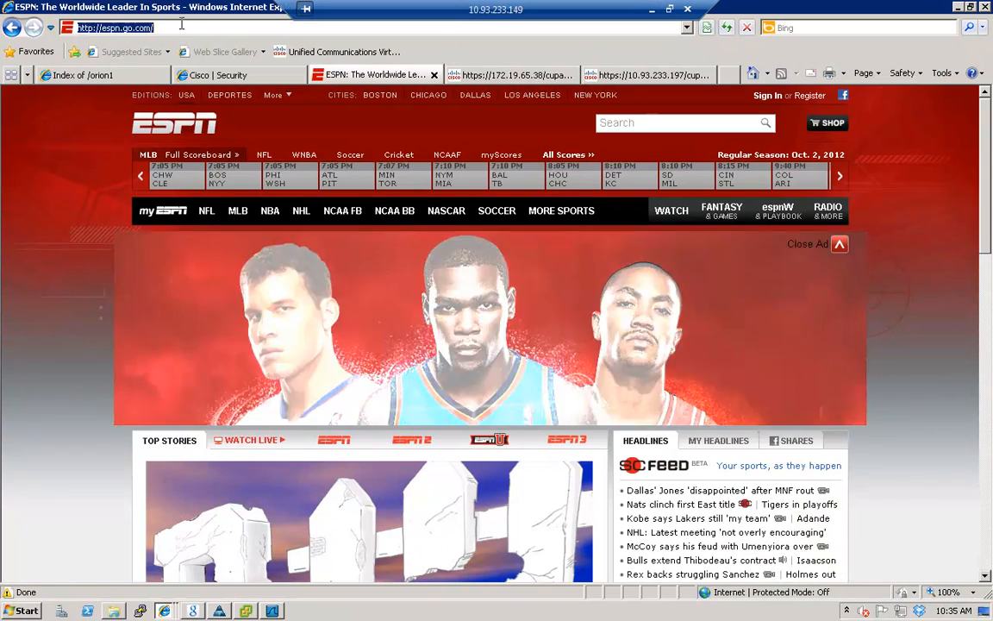
- Enter salesforce.com in the Internet Explorer address bar
{"action": "type", "text": "salesfroce."}
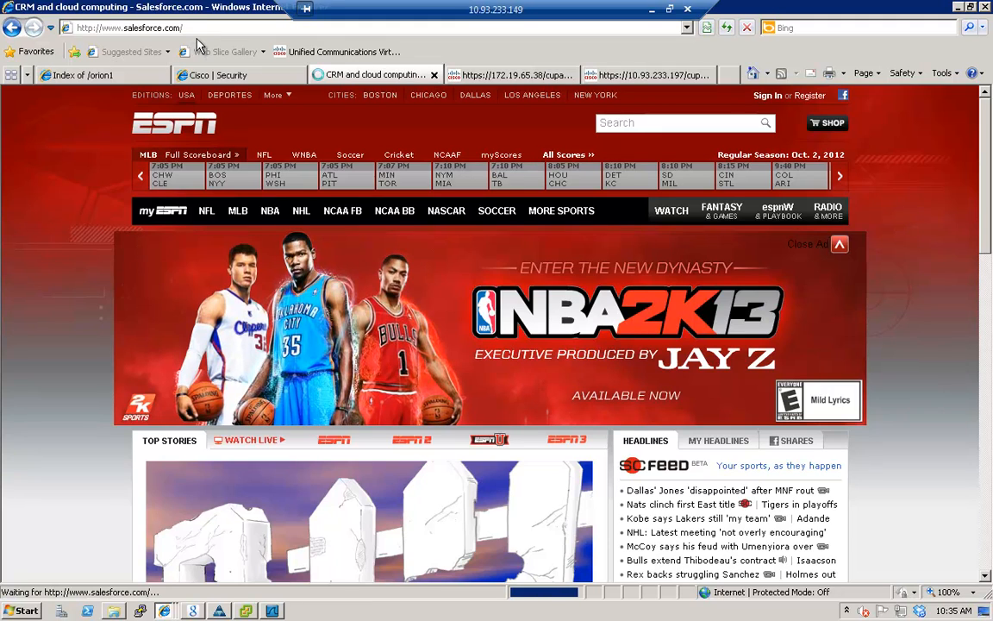
{"action": "mouse_move", "coordinate": [681, 29]}
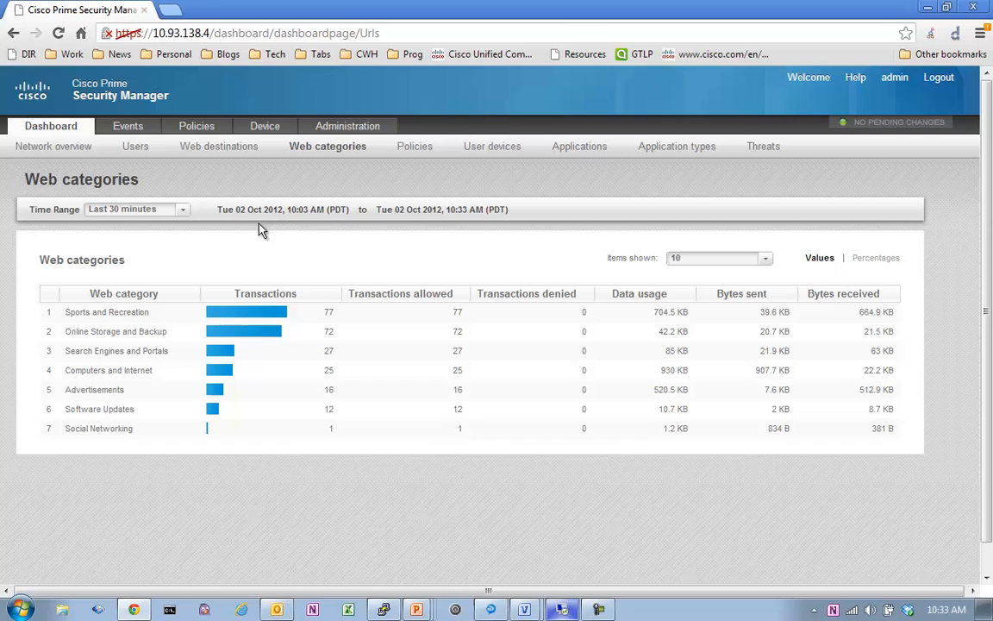
{"action": "mouse_move", "coordinate": [53, 150]}
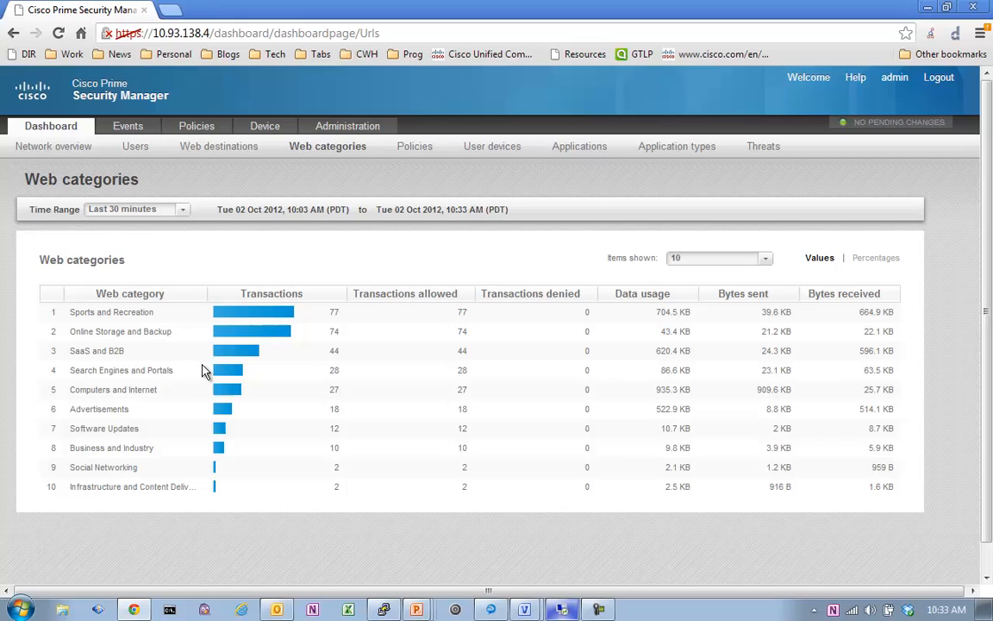
{"action": "mouse_move", "coordinate": [94, 359]}
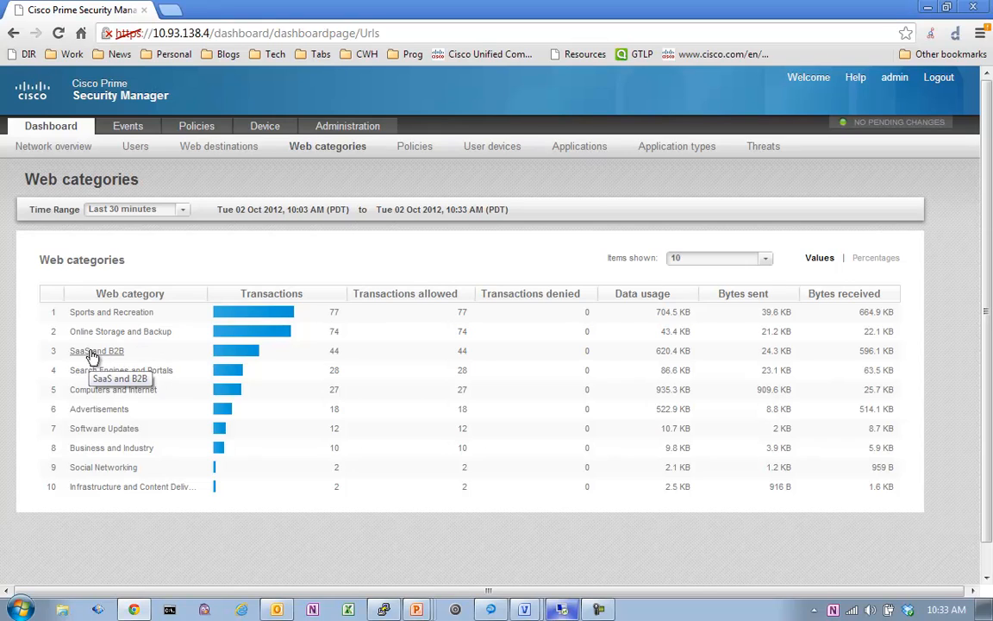
{"action": "mouse_move", "coordinate": [242, 357]}
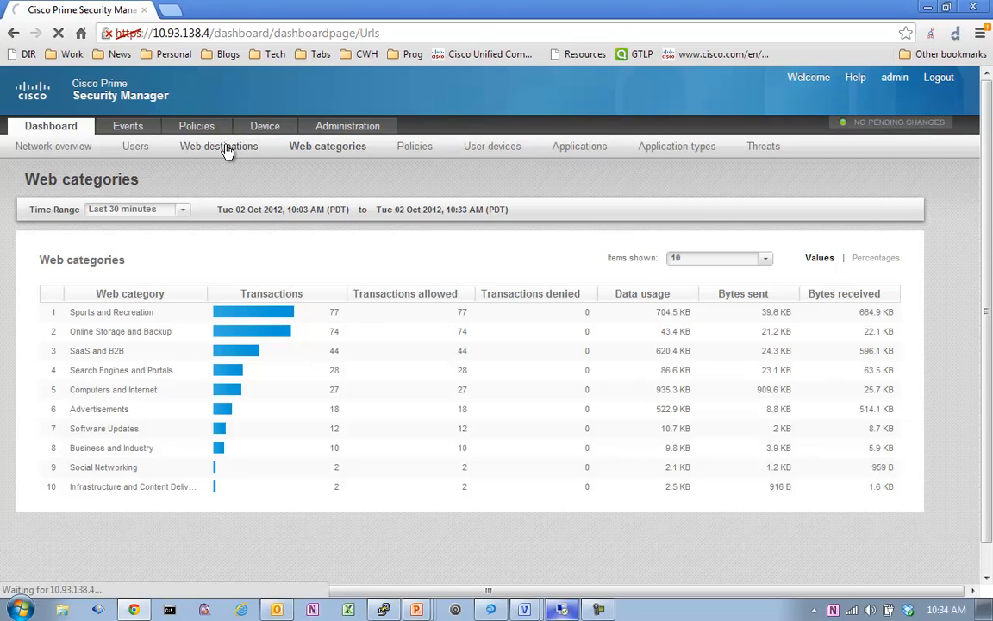
- View the Web destinations report listing top domains, then reload Web categories
{"action": "left_click", "coordinate": [218, 146]}
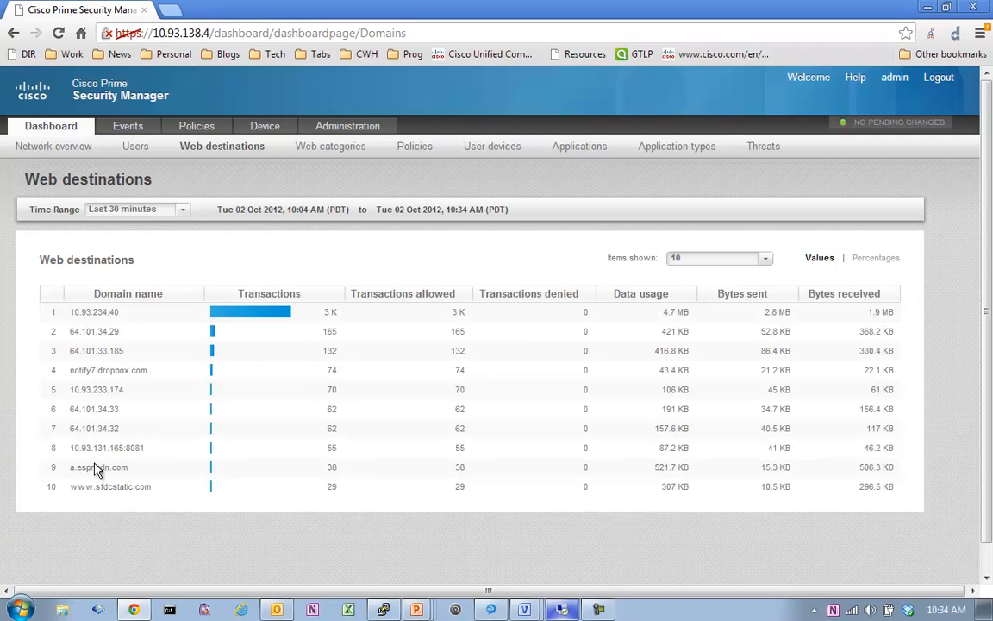
{"action": "mouse_move", "coordinate": [166, 238]}
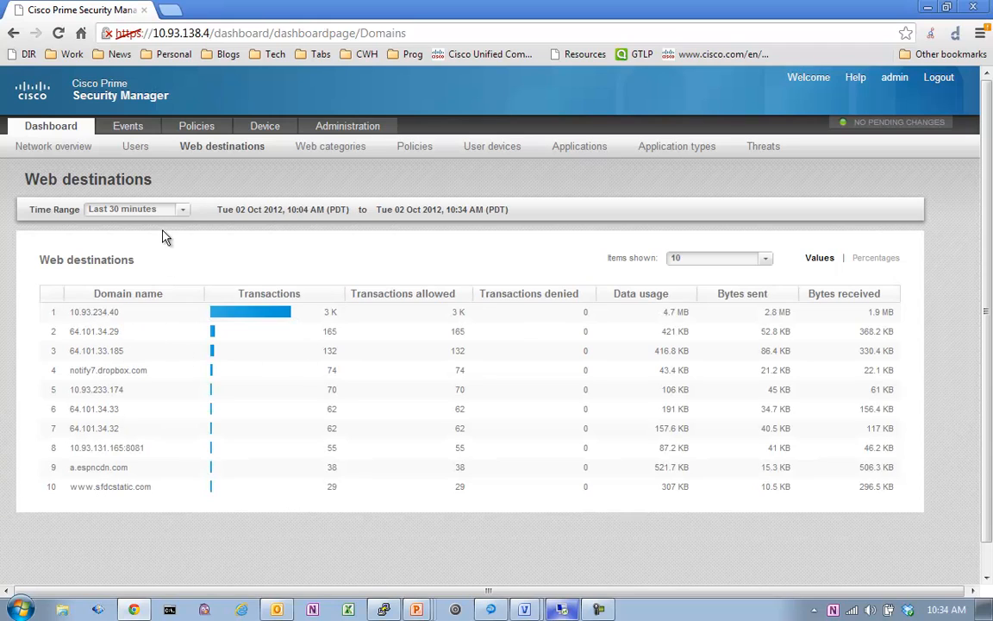
{"action": "mouse_move", "coordinate": [55, 129]}
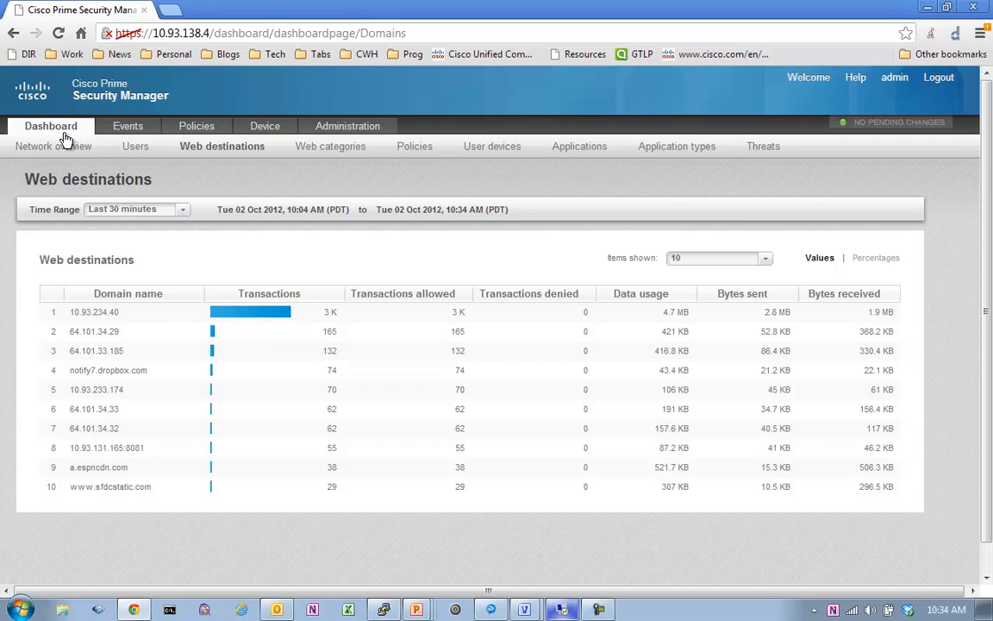
{"action": "mouse_move", "coordinate": [187, 150]}
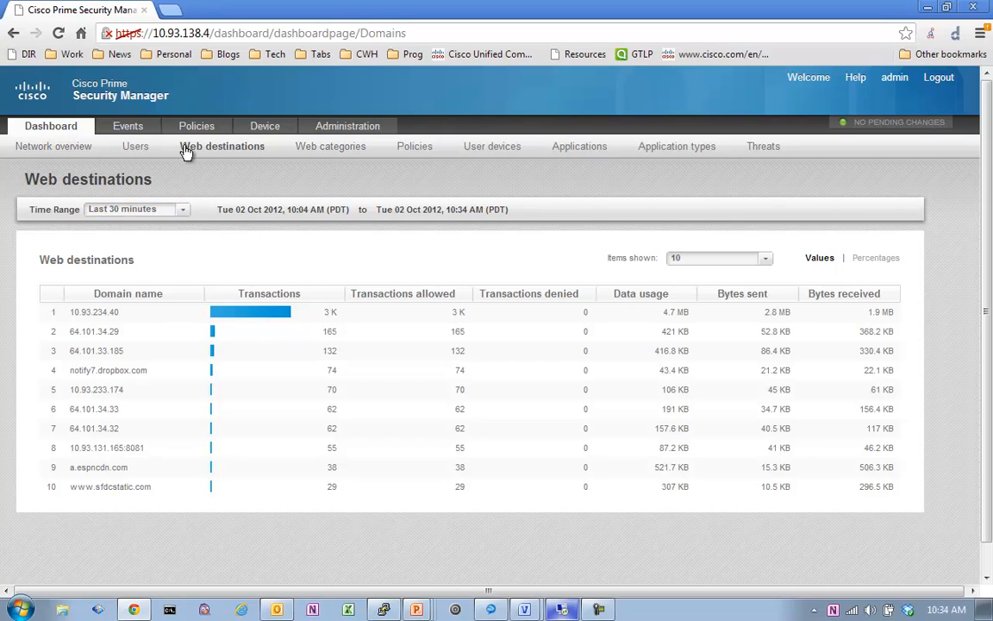
{"action": "mouse_move", "coordinate": [181, 155]}
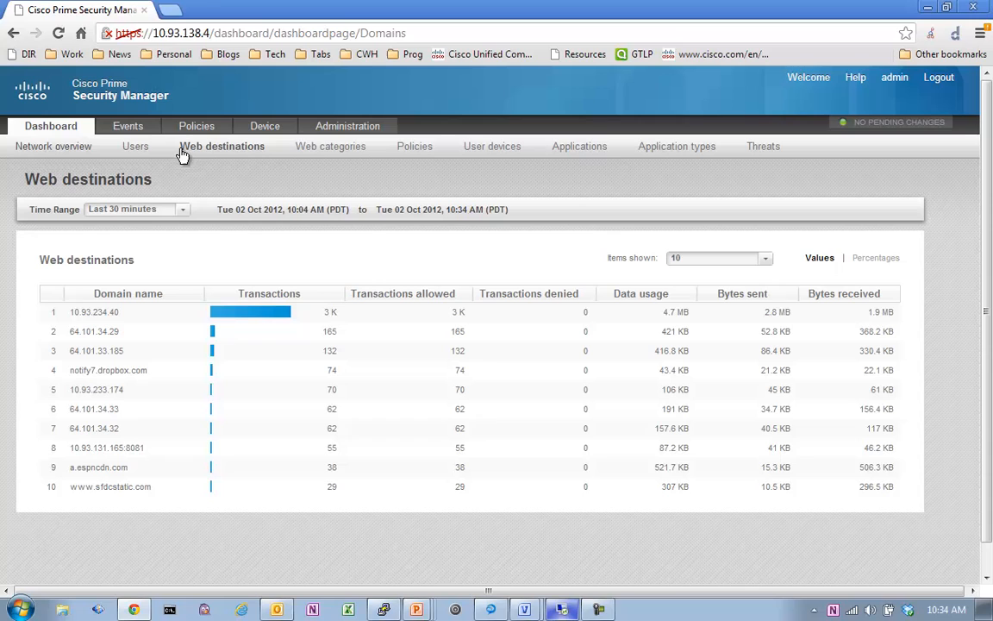
{"action": "left_click", "coordinate": [330, 146]}
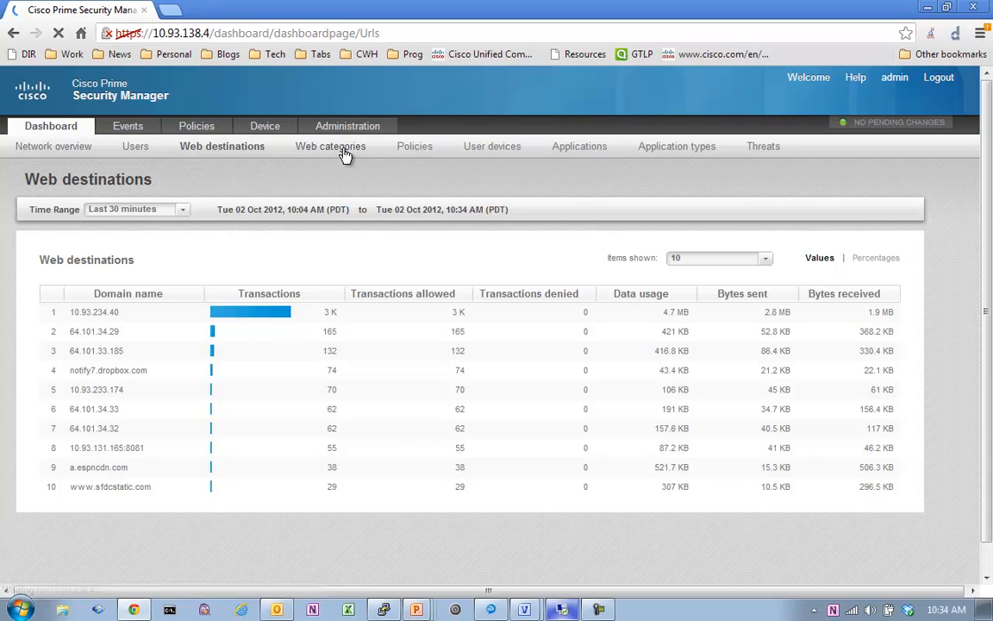
- Widen the report to the last 24 hours and switch to the Applications report
{"action": "left_click", "coordinate": [329, 146]}
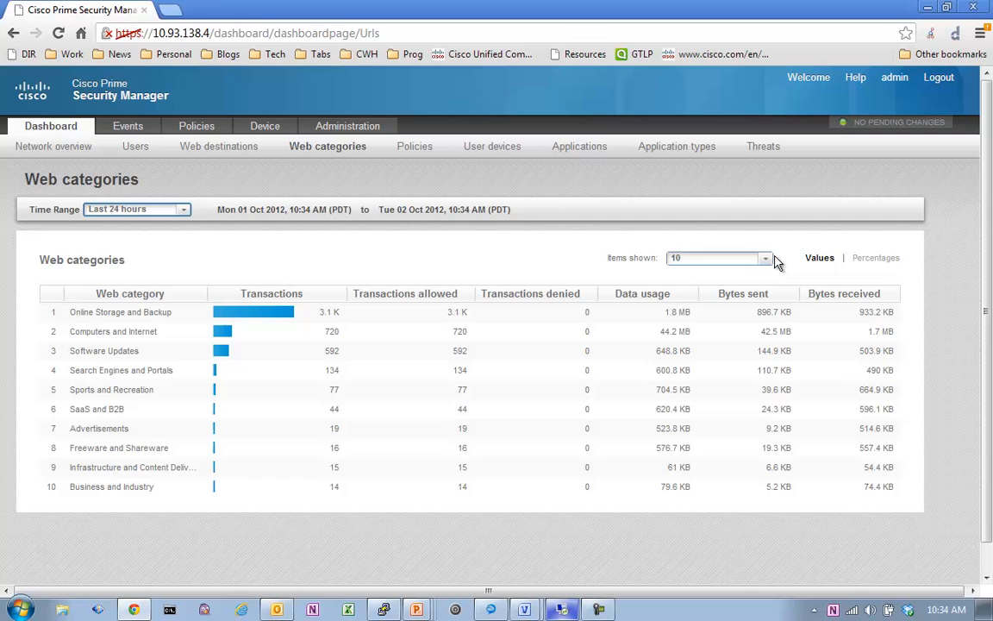
{"action": "left_click", "coordinate": [764, 257]}
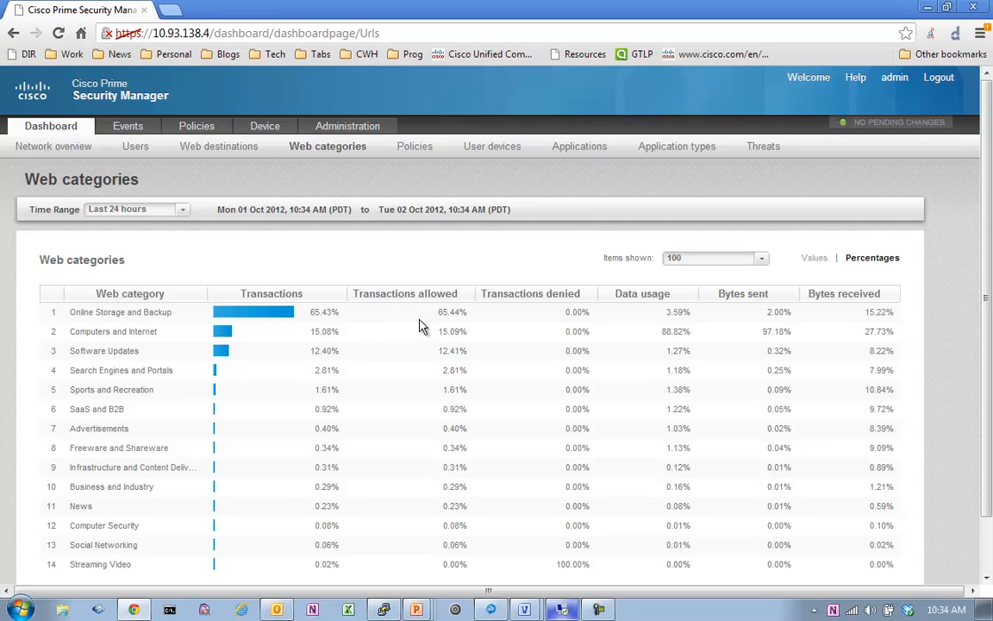
{"action": "mouse_move", "coordinate": [579, 157]}
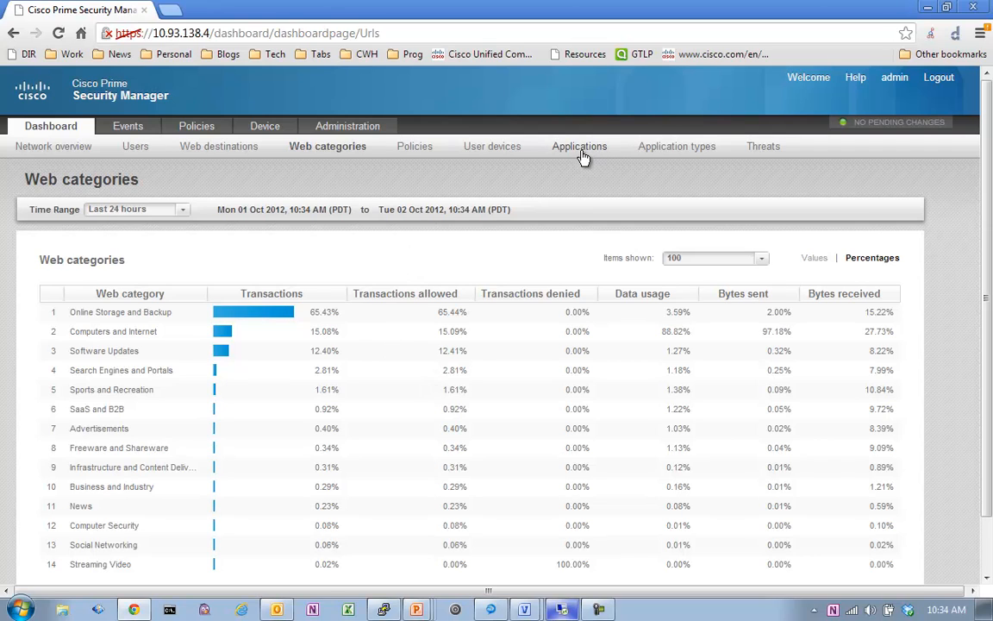
{"action": "left_click", "coordinate": [580, 145]}
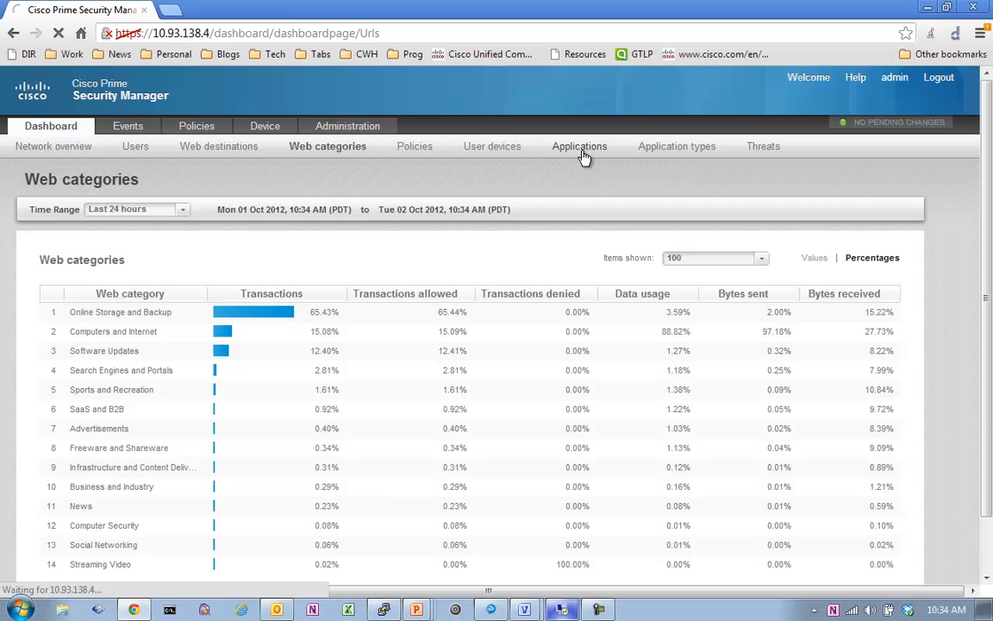
{"action": "left_click", "coordinate": [578, 145]}
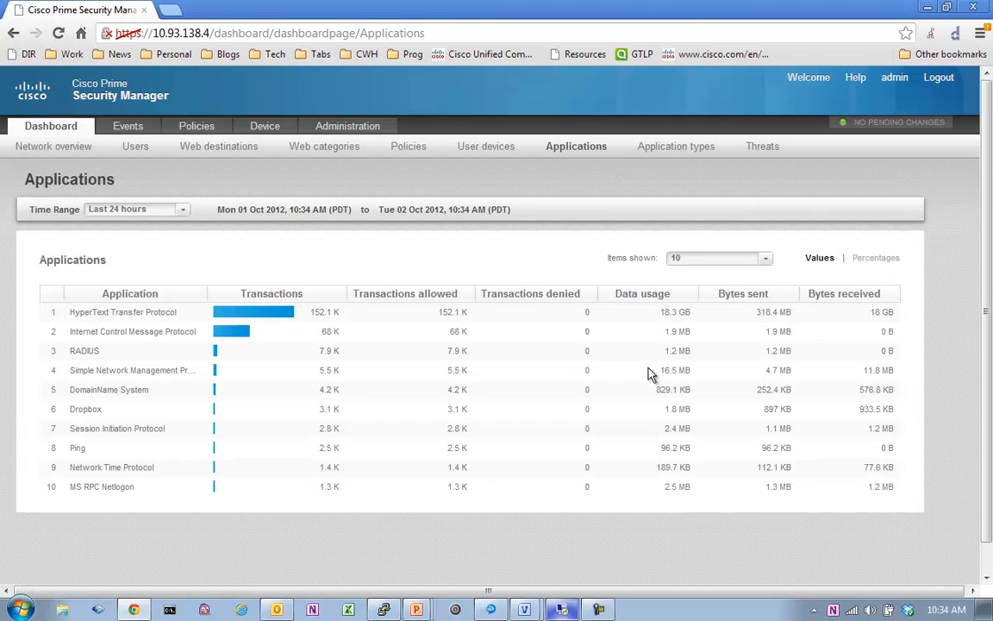
{"action": "mouse_move", "coordinate": [90, 432]}
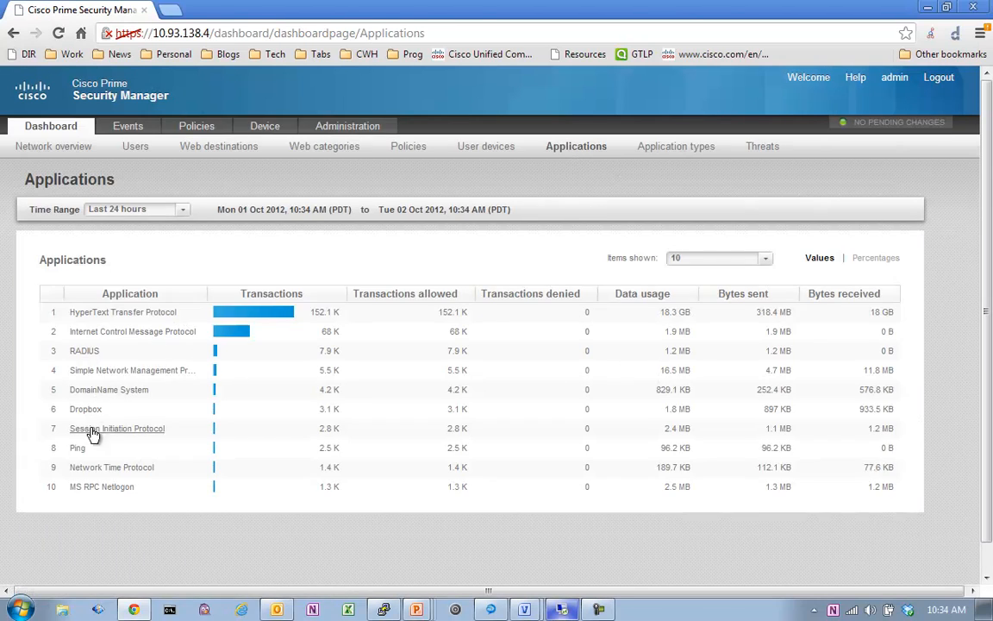
{"action": "mouse_move", "coordinate": [132, 332]}
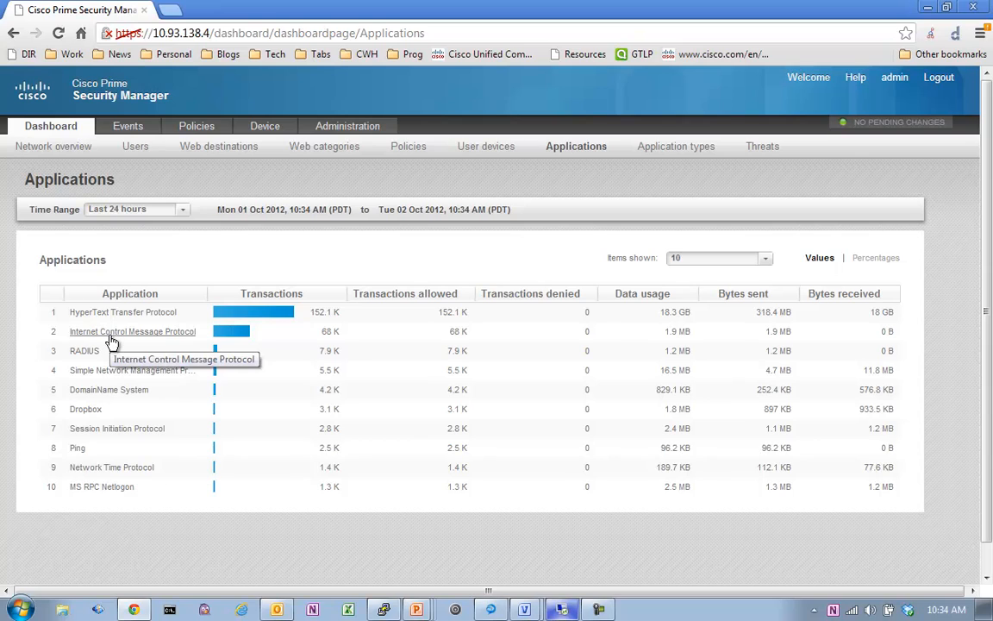
{"action": "mouse_move", "coordinate": [121, 331]}
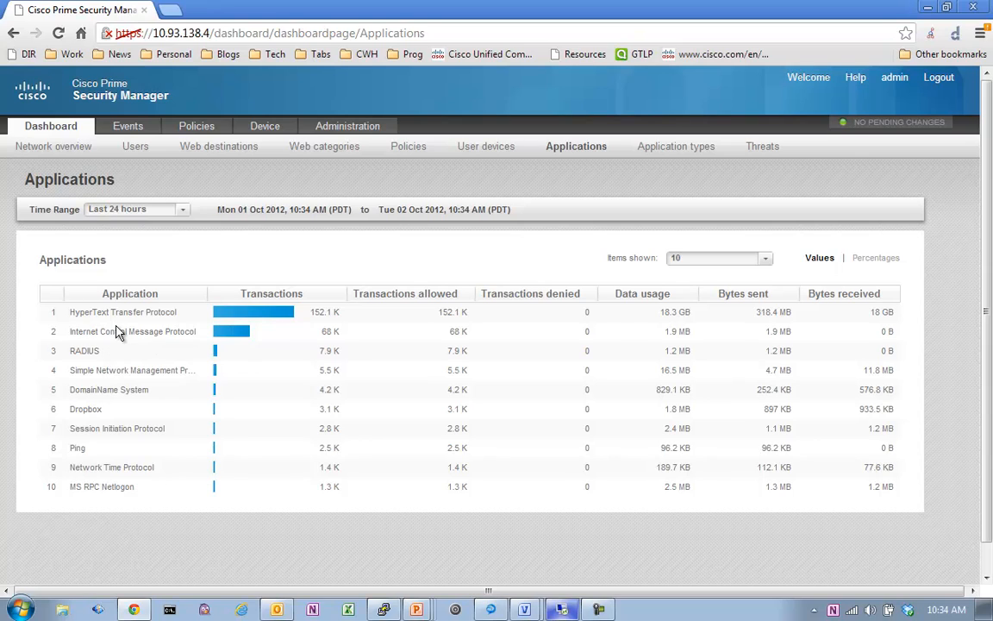
{"action": "mouse_move", "coordinate": [168, 205]}
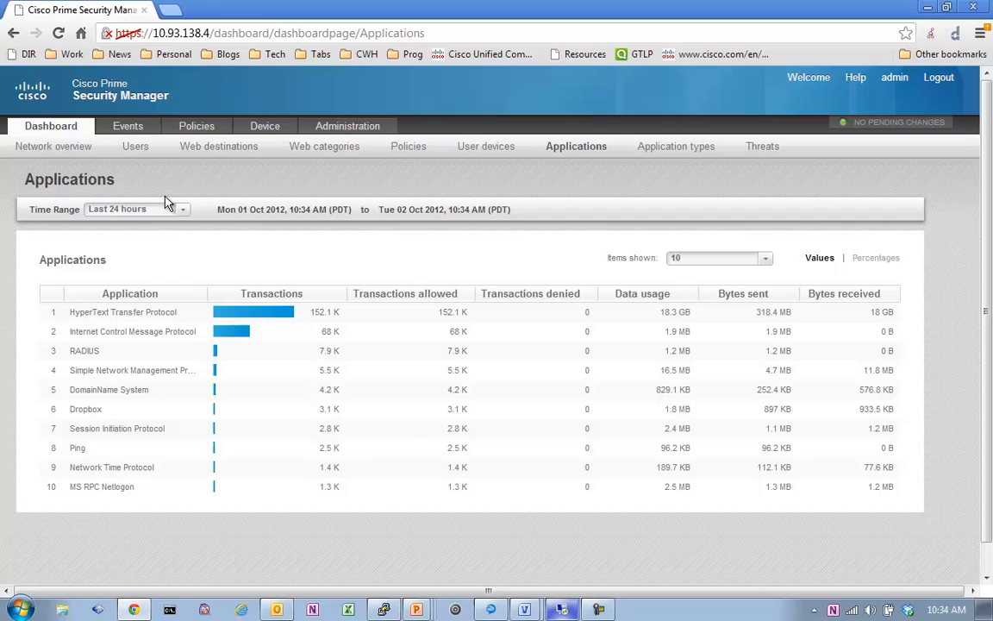
{"action": "mouse_move", "coordinate": [164, 157]}
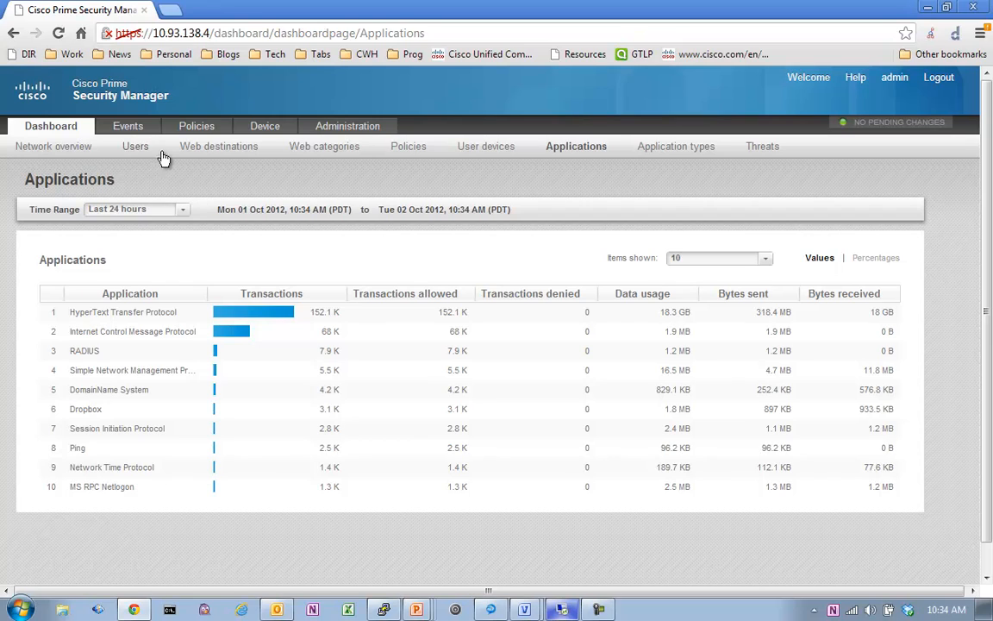
- Go to the Policies page to load the access policy list
{"action": "left_click", "coordinate": [196, 126]}
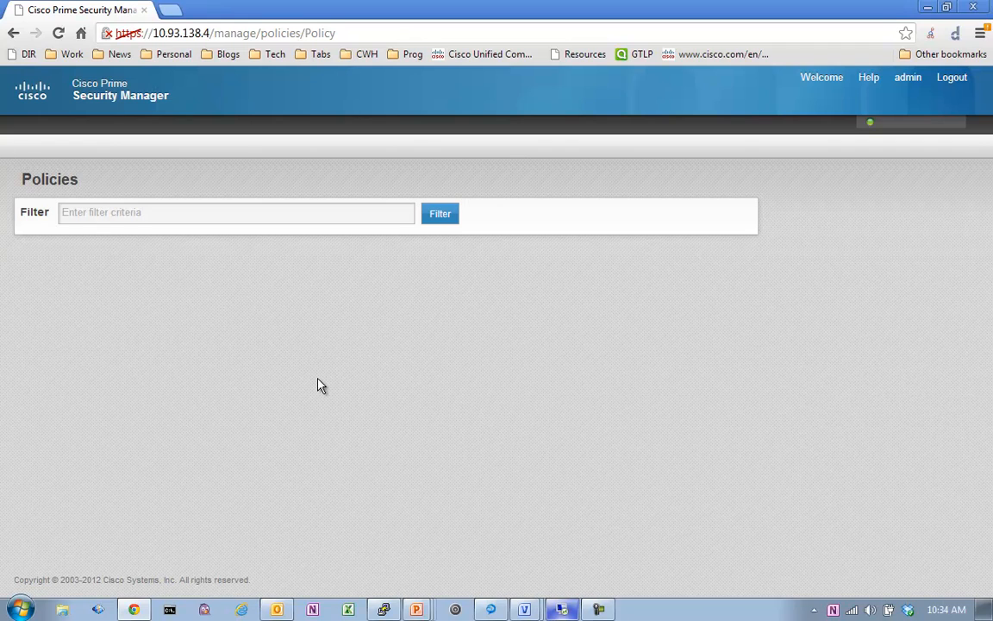
{"action": "mouse_move", "coordinate": [490, 376]}
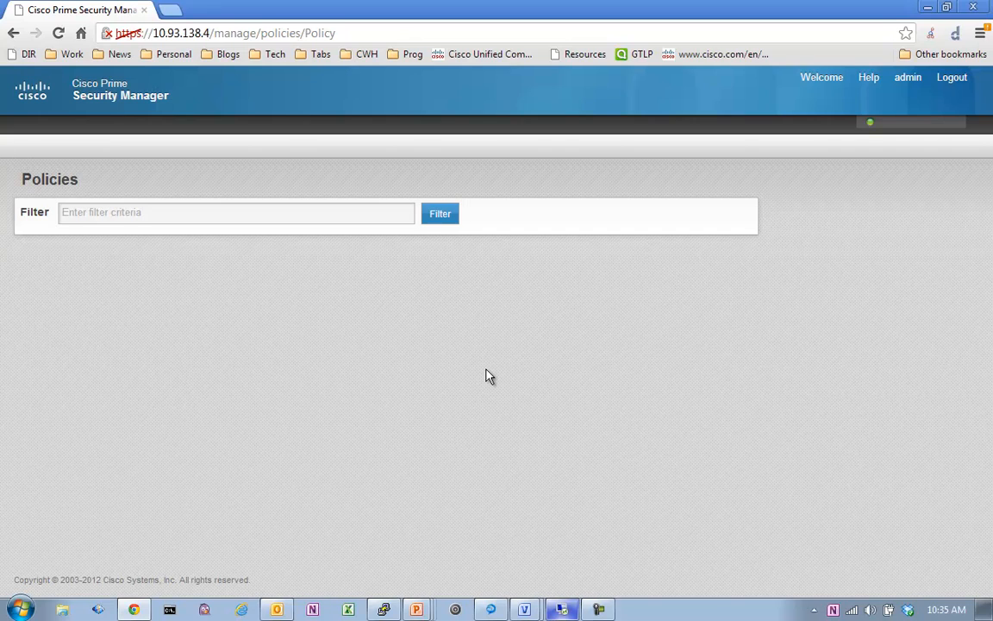
{"action": "mouse_move", "coordinate": [452, 350]}
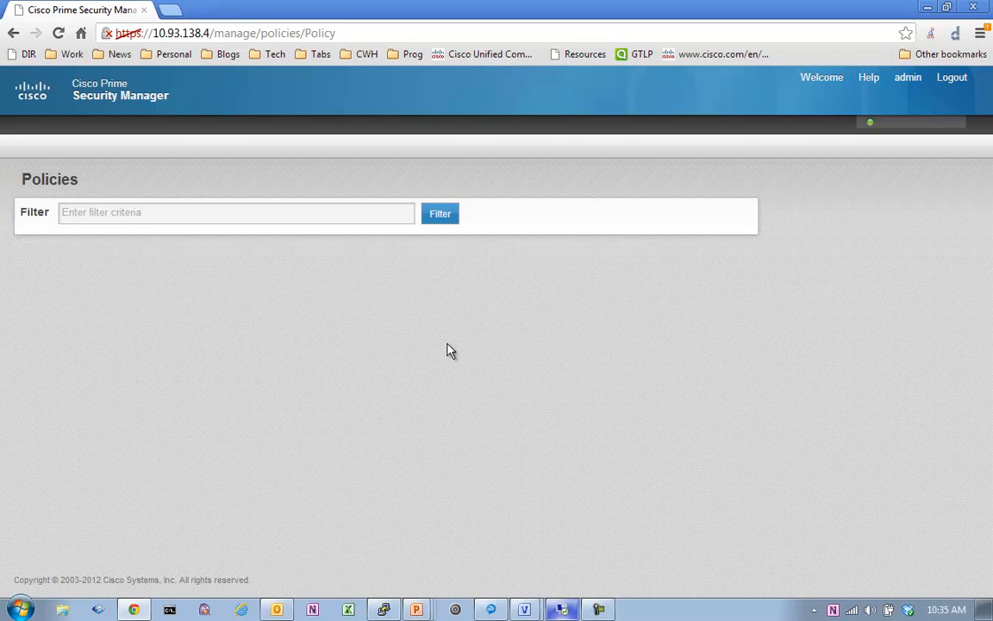
{"action": "mouse_move", "coordinate": [194, 191]}
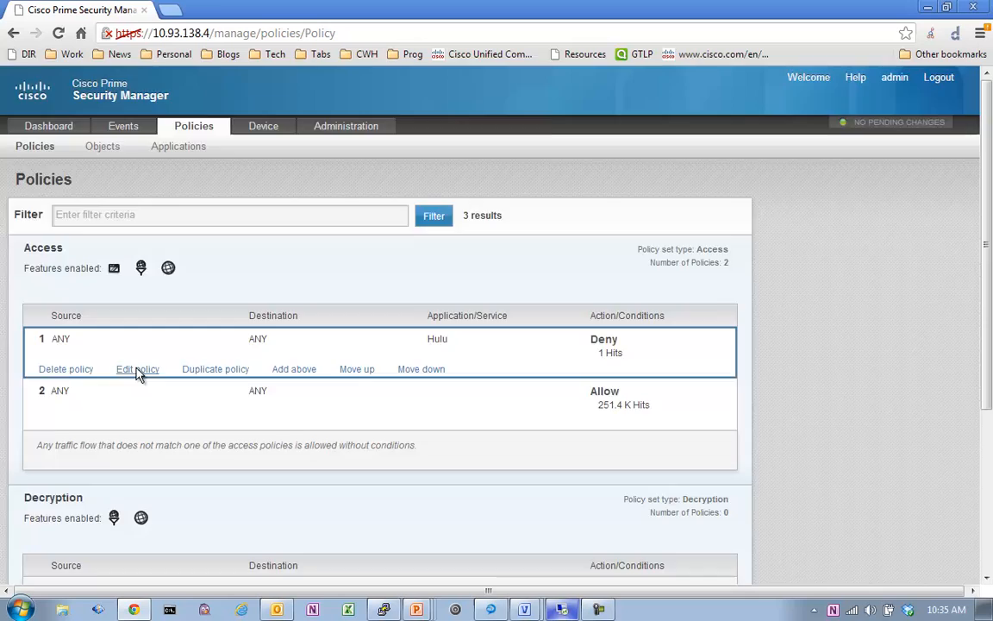
- Edit the DenyHulu policy, change its action to Allow, and save it
{"action": "left_click", "coordinate": [137, 369]}
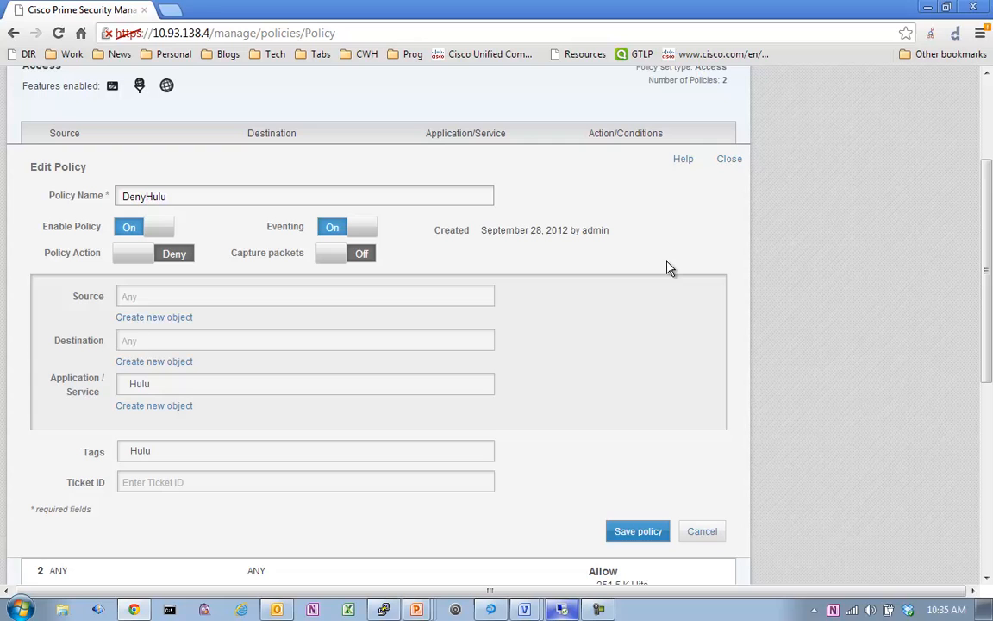
{"action": "mouse_move", "coordinate": [610, 286]}
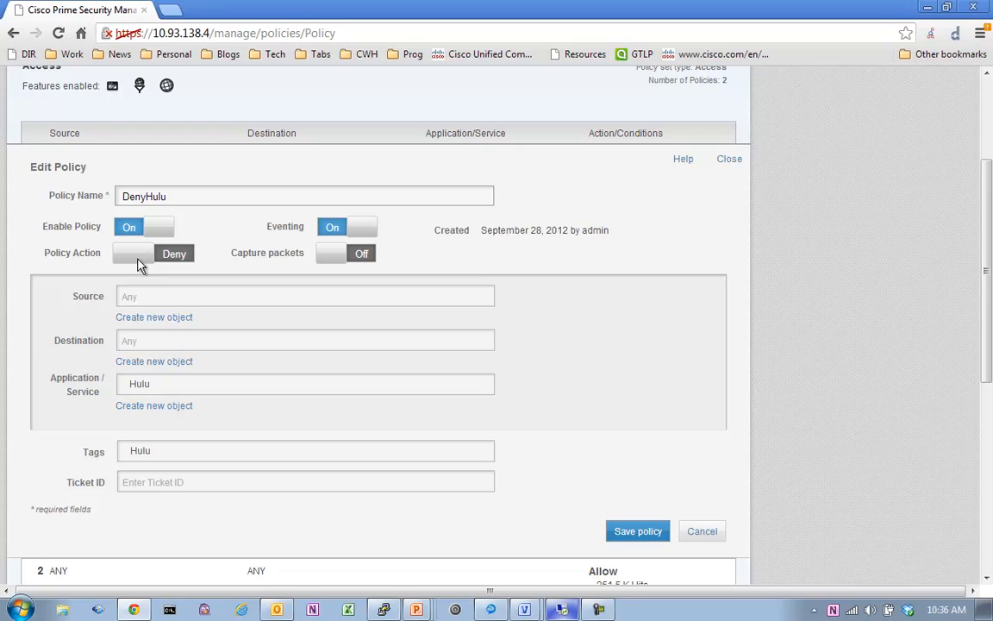
{"action": "left_click", "coordinate": [134, 252]}
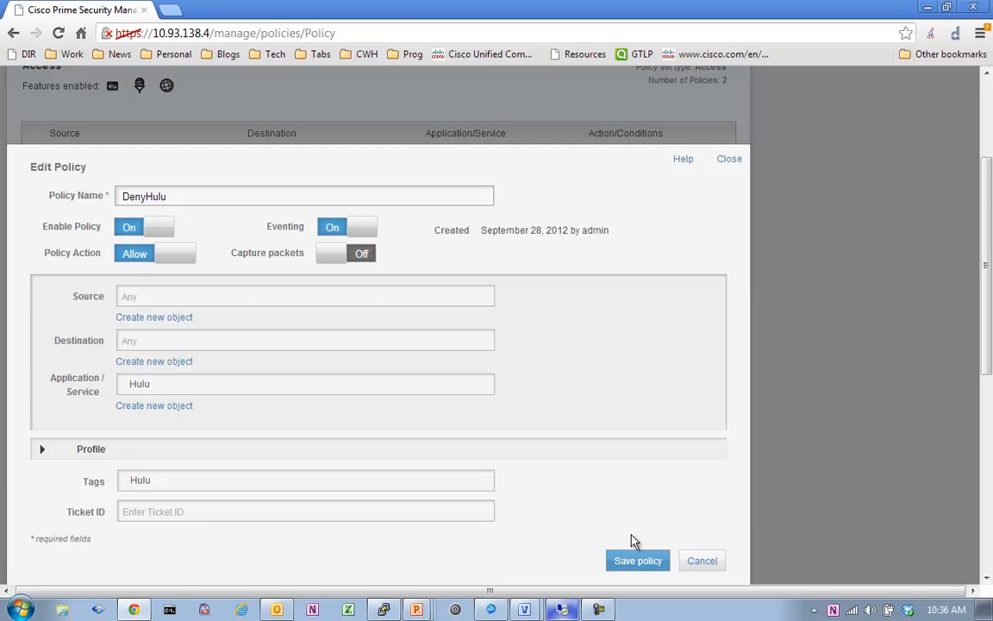
{"action": "left_click", "coordinate": [637, 561]}
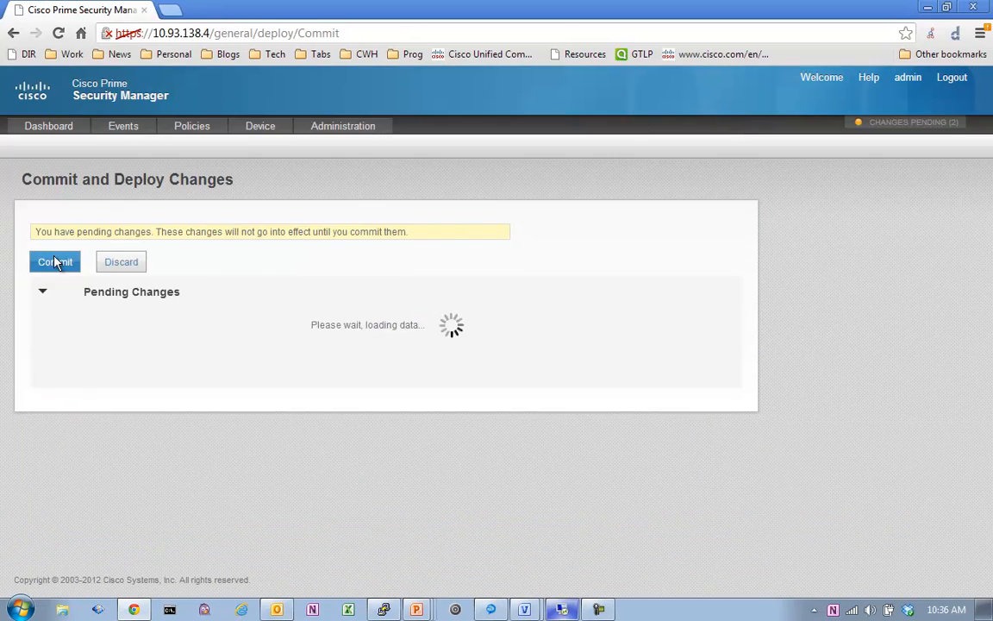
- Commit the Hulu Allow change and return to the access policies list
{"action": "left_click", "coordinate": [54, 261]}
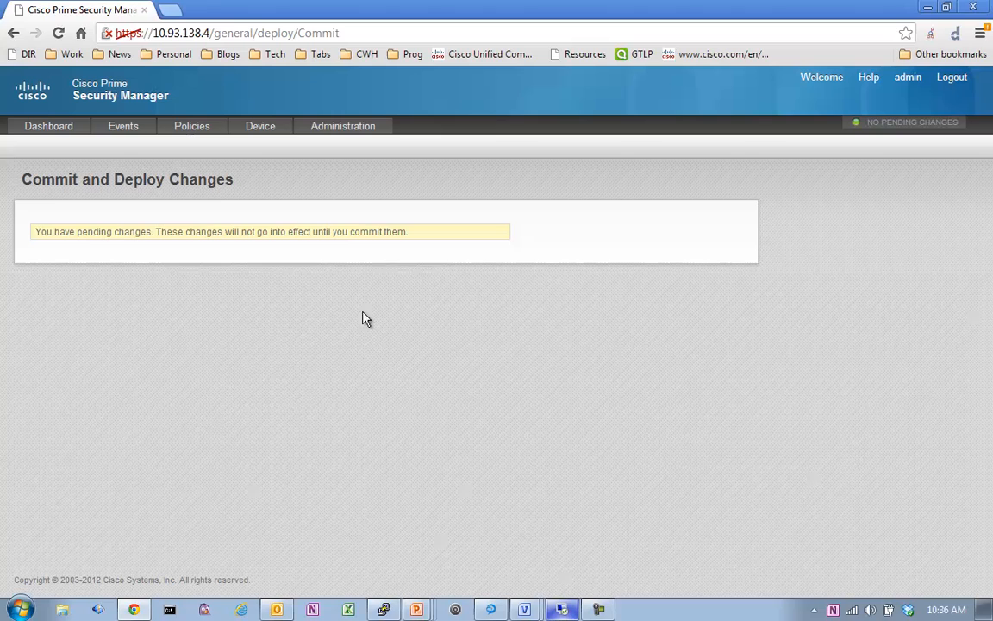
{"action": "mouse_move", "coordinate": [347, 390]}
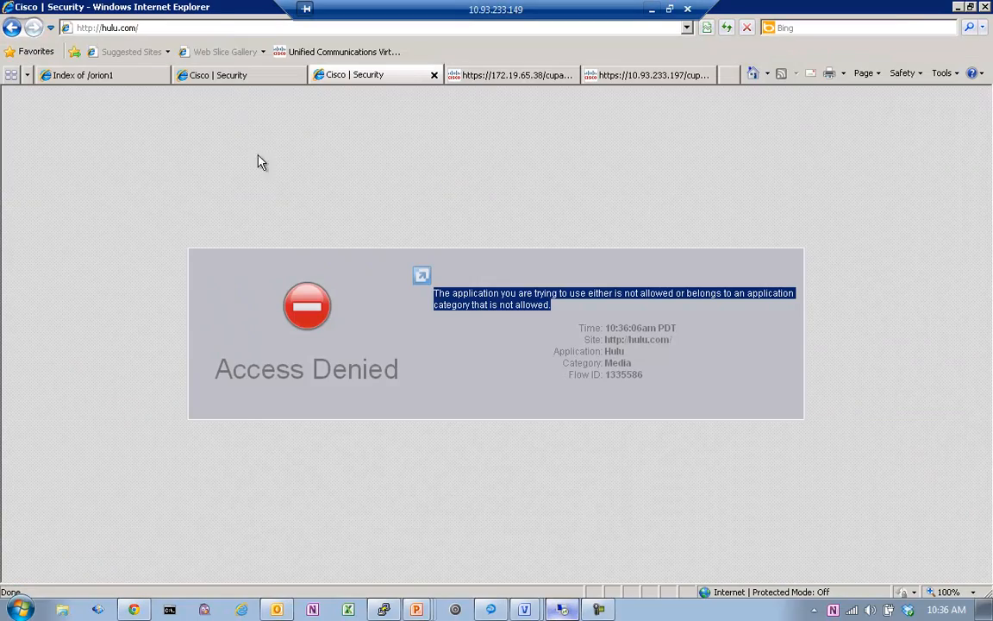
{"action": "type", "text": "hul"}
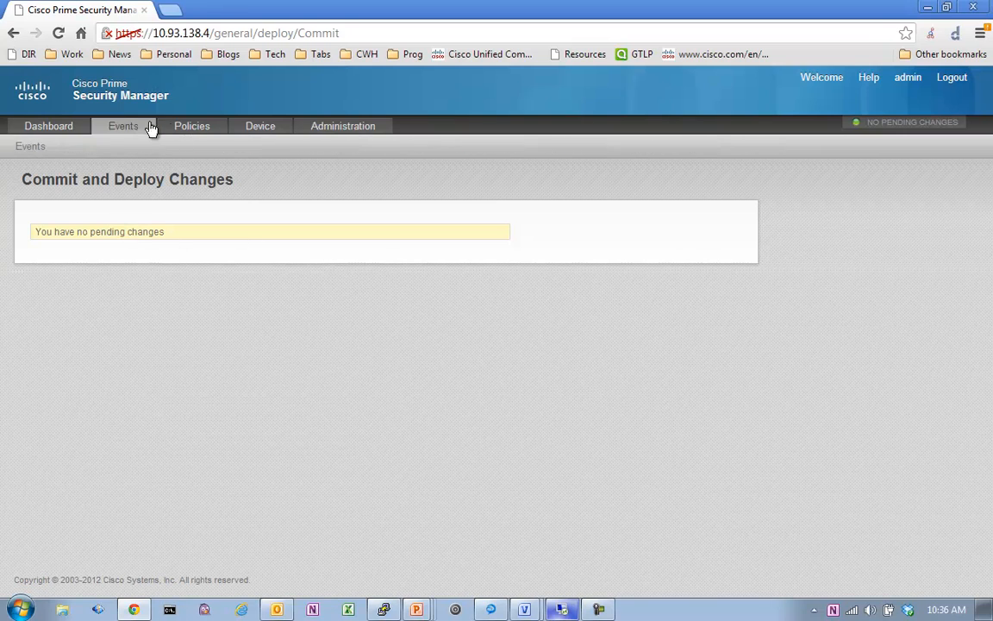
{"action": "left_click", "coordinate": [191, 126]}
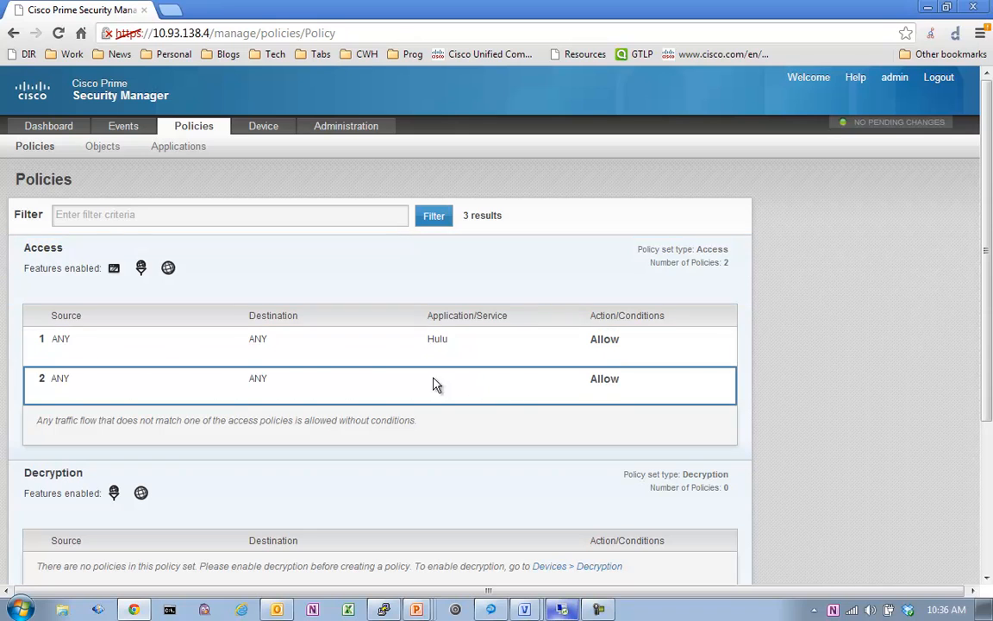
{"action": "mouse_move", "coordinate": [961, 9]}
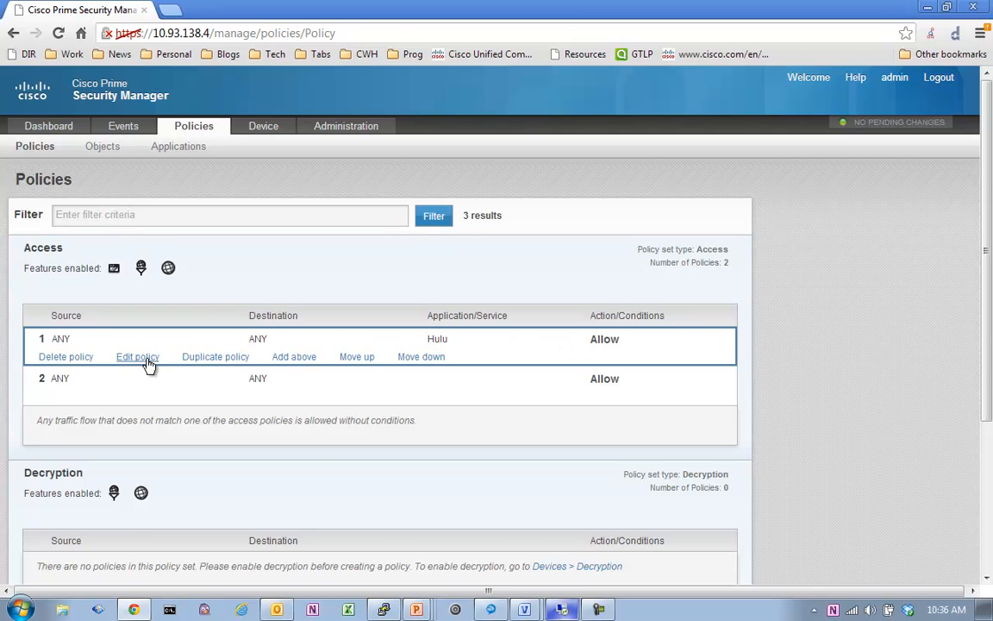
- Switch the Hulu policy back to Deny, save, review pending changes and commit
{"action": "left_click", "coordinate": [137, 356]}
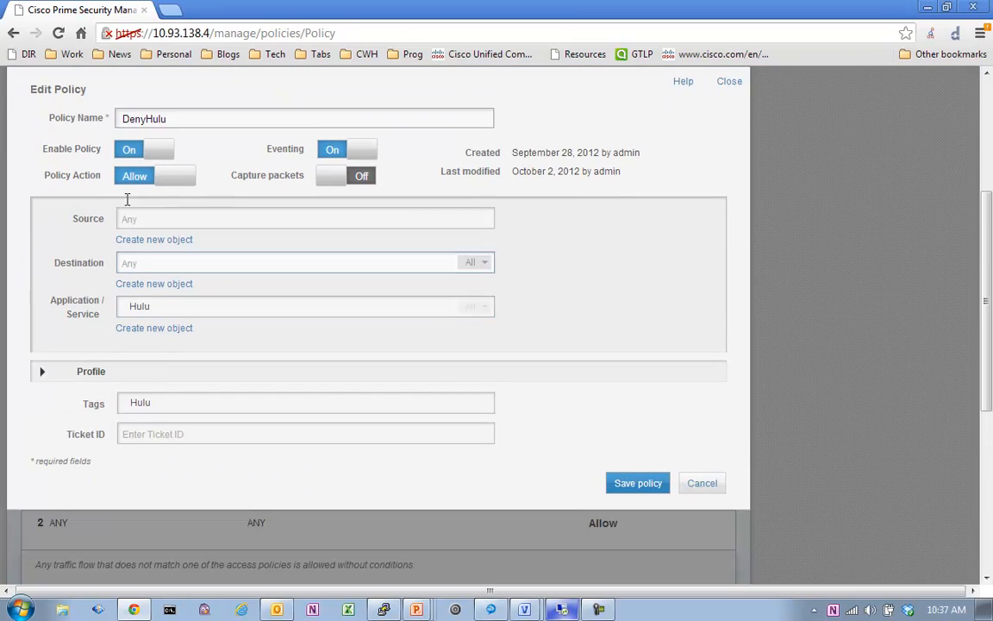
{"action": "left_click", "coordinate": [155, 175]}
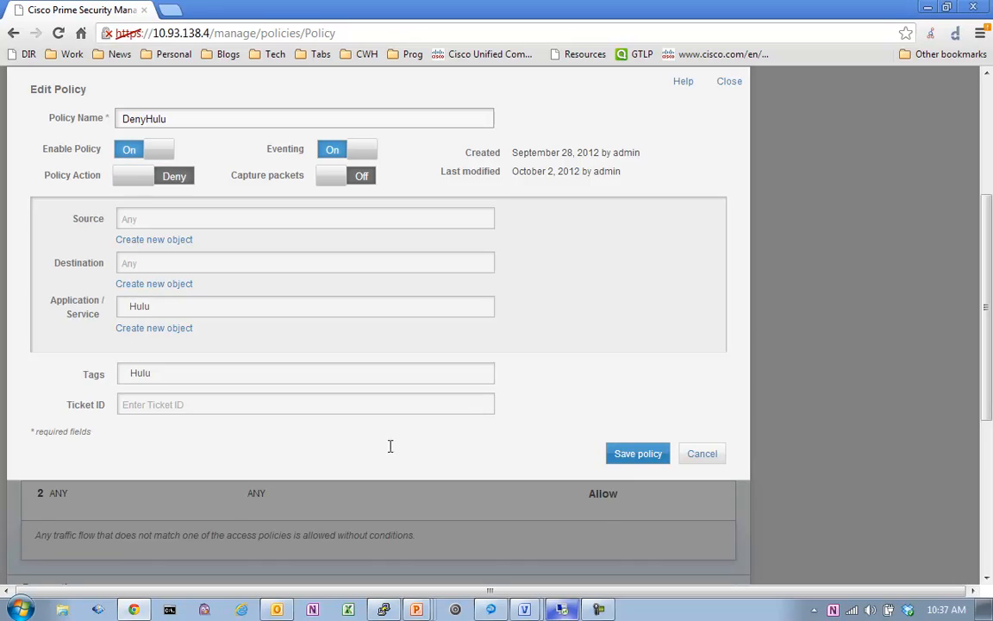
{"action": "left_click", "coordinate": [638, 452]}
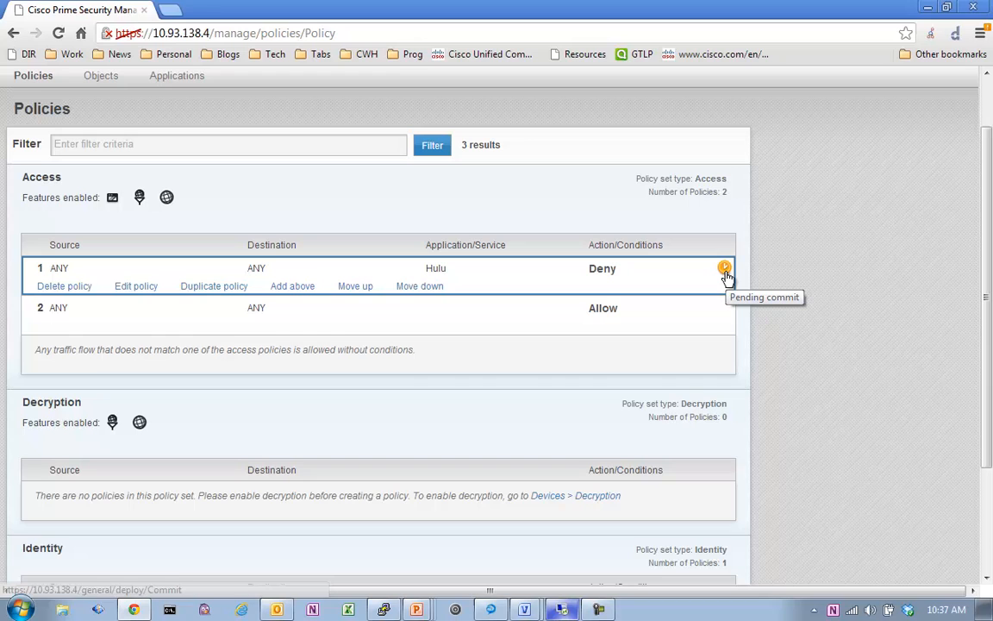
{"action": "left_click", "coordinate": [725, 268]}
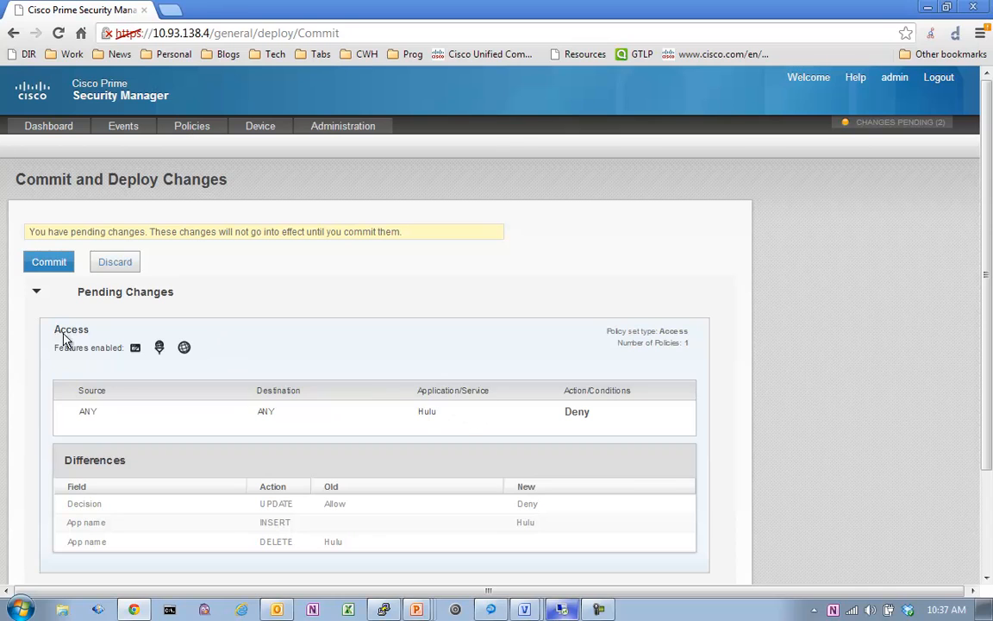
{"action": "left_click", "coordinate": [49, 262]}
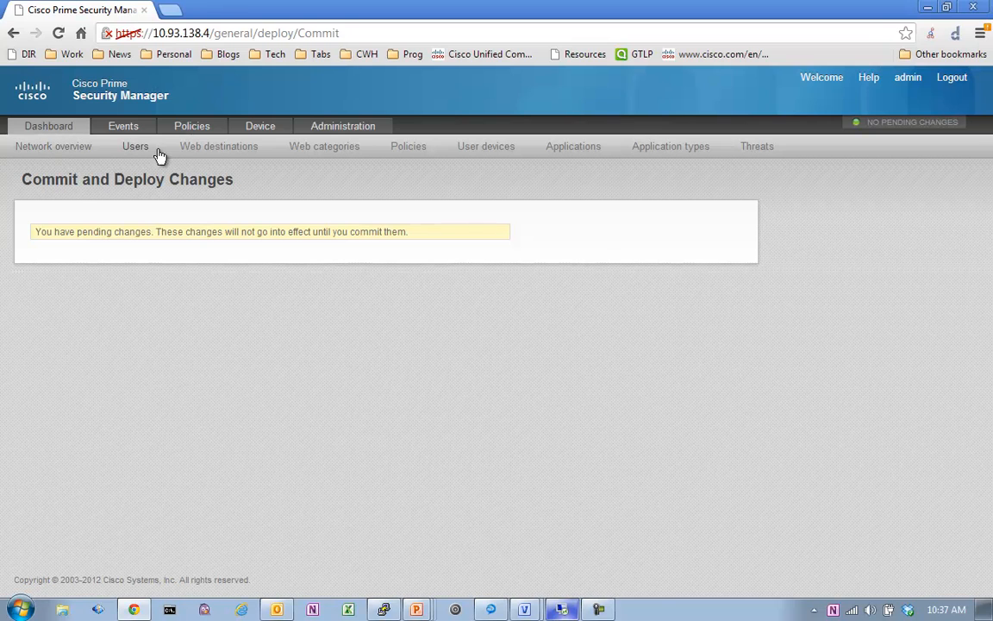
- Commit the Hulu Deny policy change and switch to the remote Internet Explorer window
{"action": "left_click", "coordinate": [191, 126]}
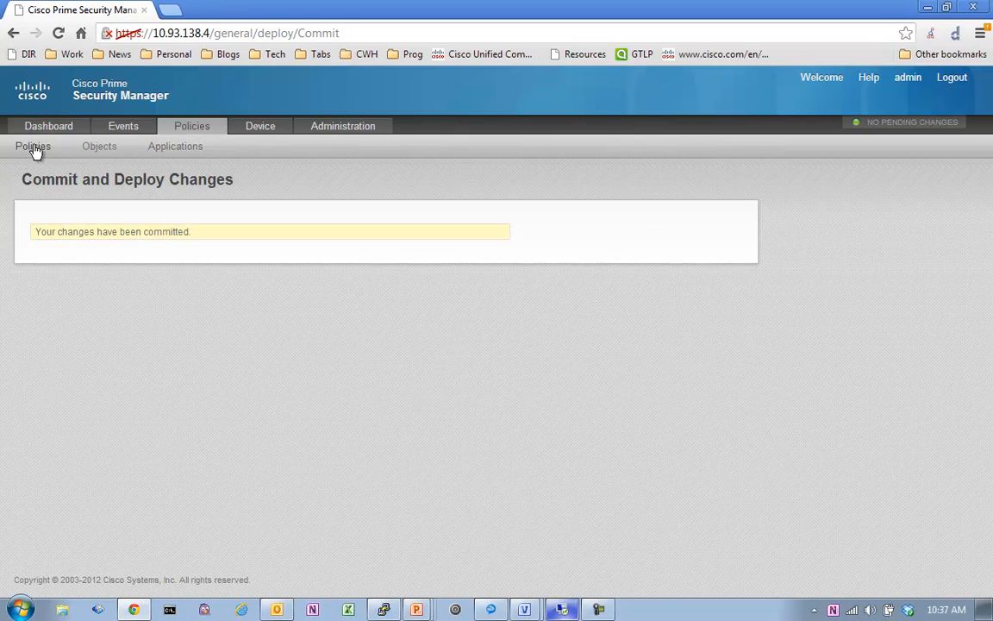
{"action": "left_click", "coordinate": [32, 145]}
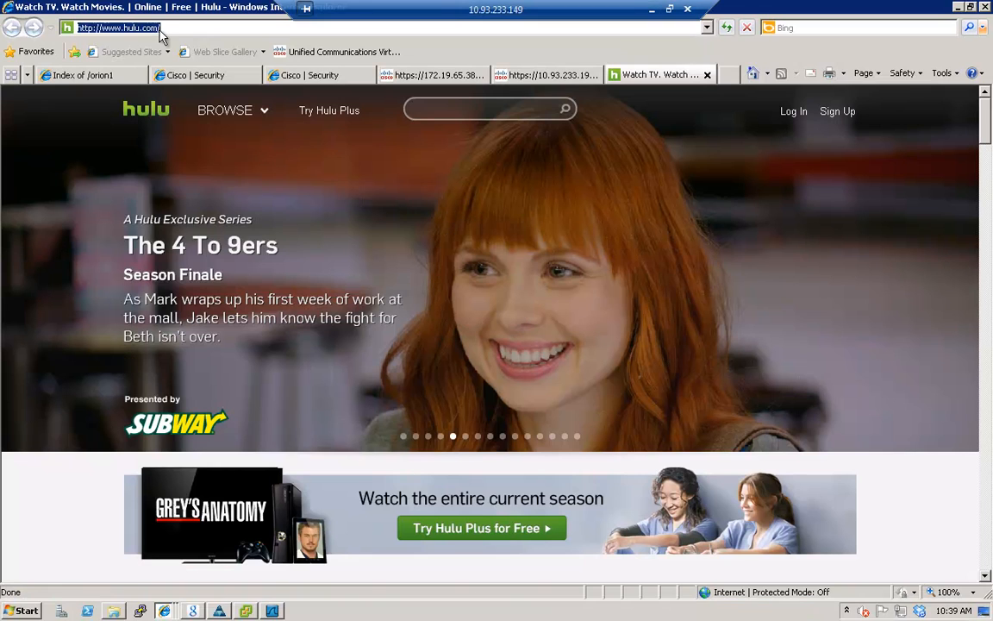
- Load hulu.com in Internet Explorer to confirm Hulu is blocked with Access Denied
{"action": "type", "text": "hulu.com"}
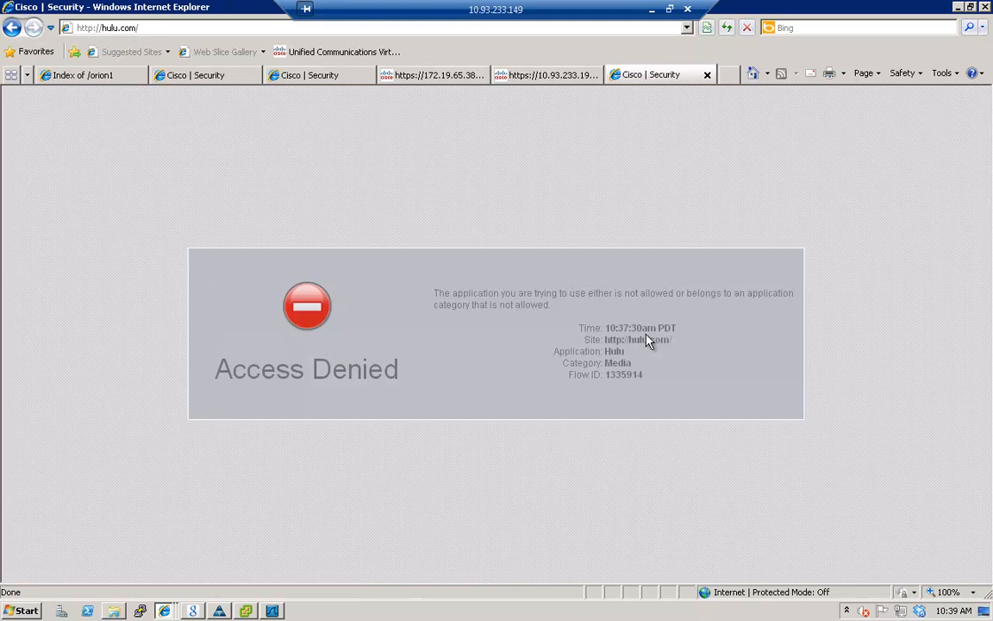
{"action": "mouse_move", "coordinate": [659, 26]}
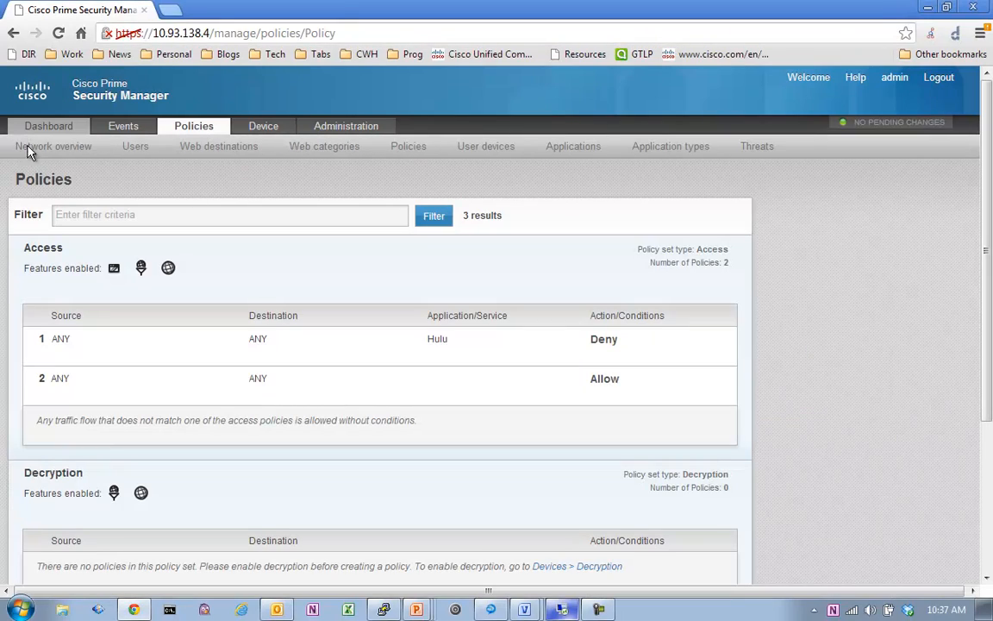
- Check per-policy hit counts on the Dashboard, then return to the policy configuration pages
{"action": "left_click", "coordinate": [408, 146]}
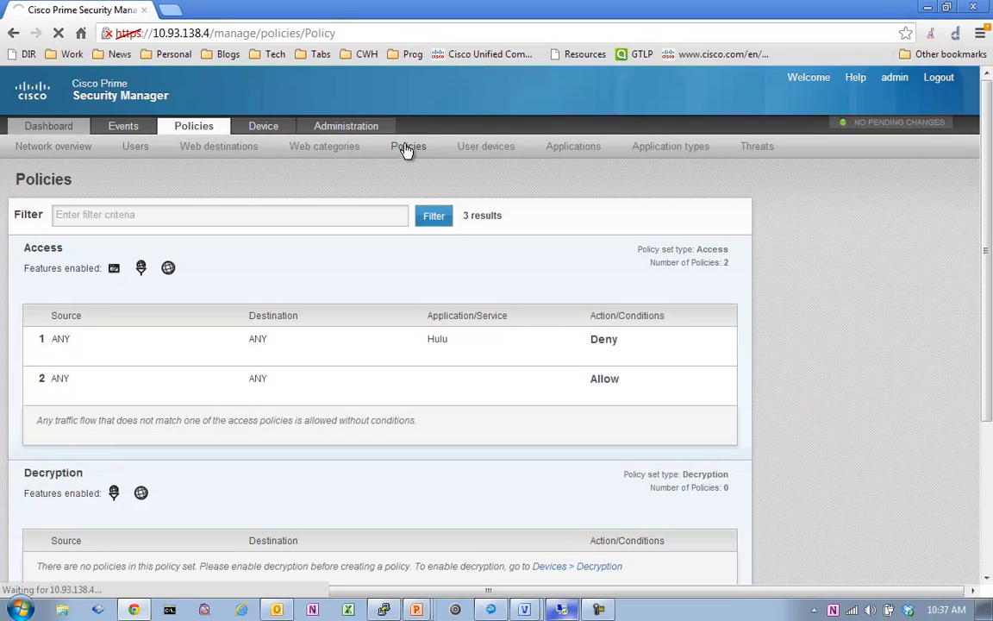
{"action": "left_click", "coordinate": [50, 126]}
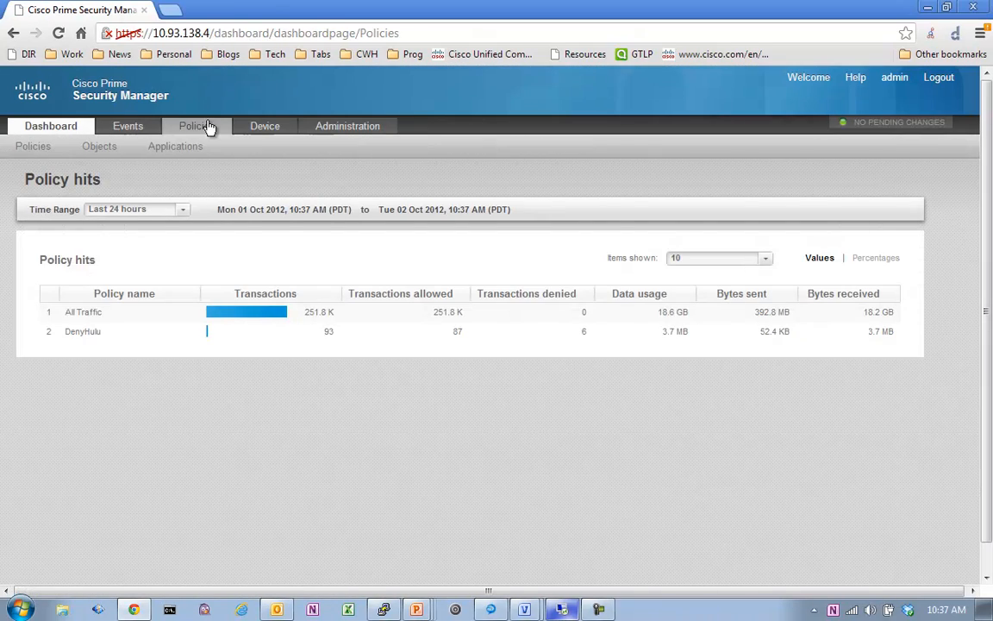
{"action": "left_click", "coordinate": [175, 146]}
{"action": "type", "text": "facebook"}
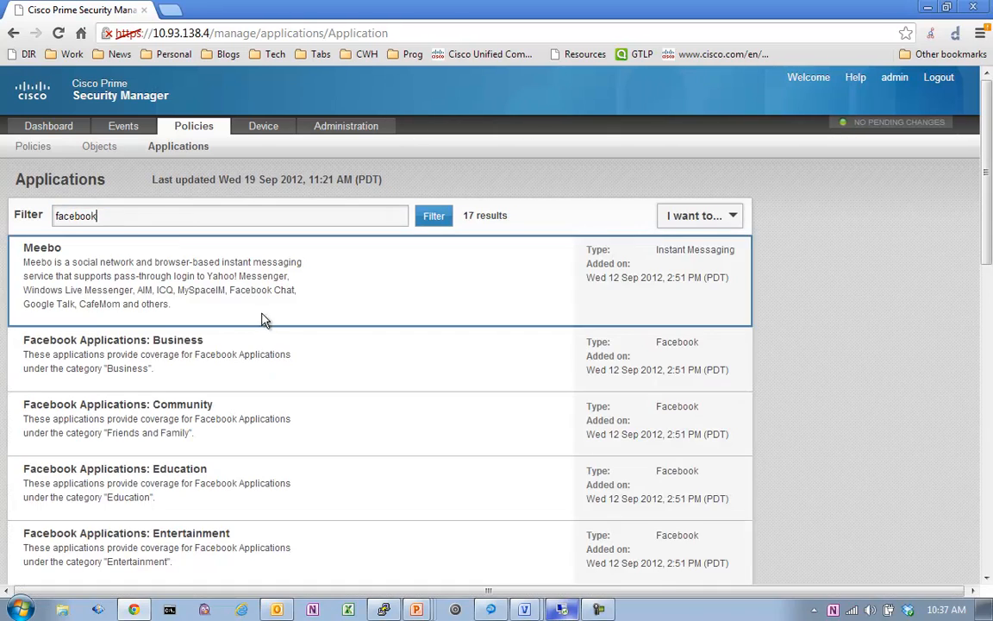
- Scroll the 17 facebook results, view the I want to... options, and enter netfl
{"action": "scroll", "scroll_direction": "down", "scroll_amount": 3}
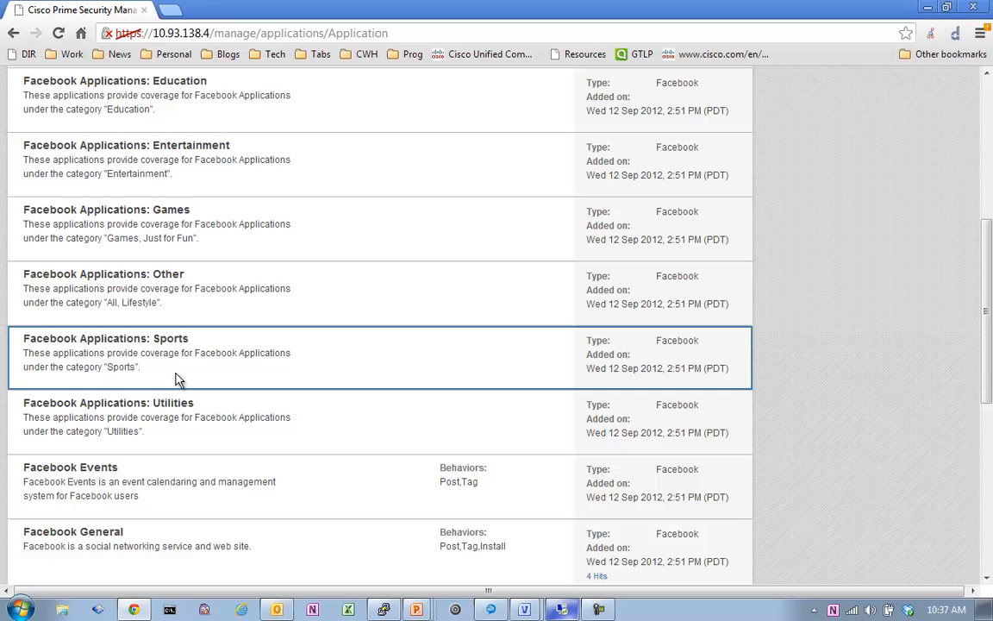
{"action": "mouse_move", "coordinate": [229, 280]}
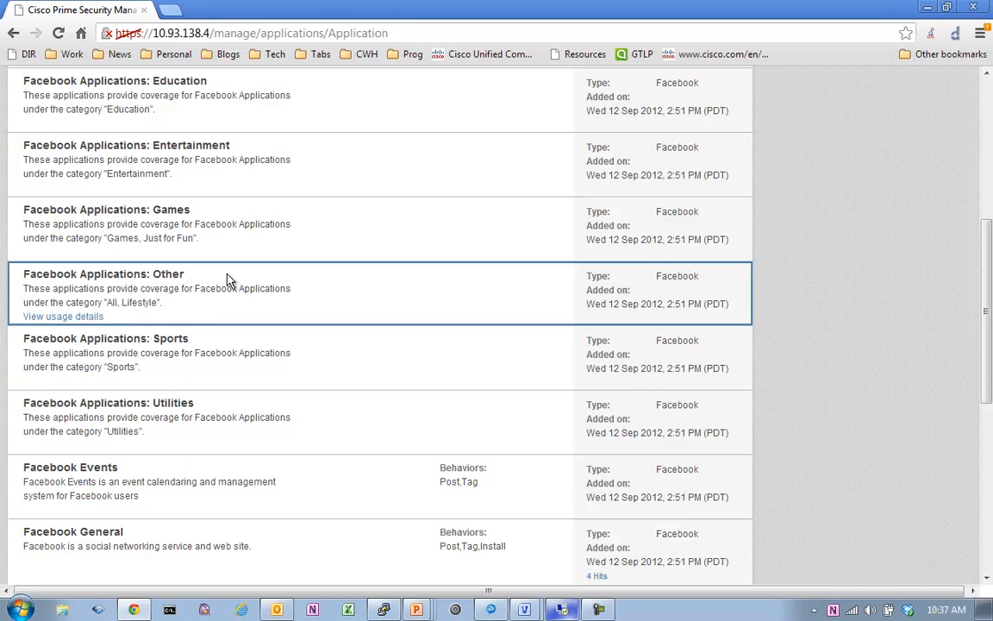
{"action": "mouse_move", "coordinate": [199, 241]}
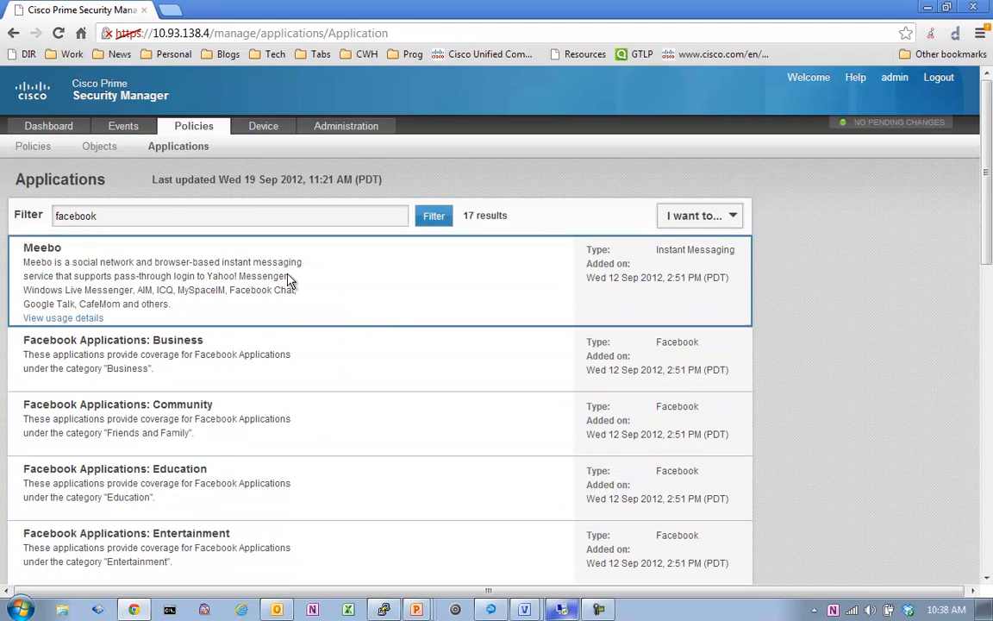
{"action": "left_click", "coordinate": [700, 215]}
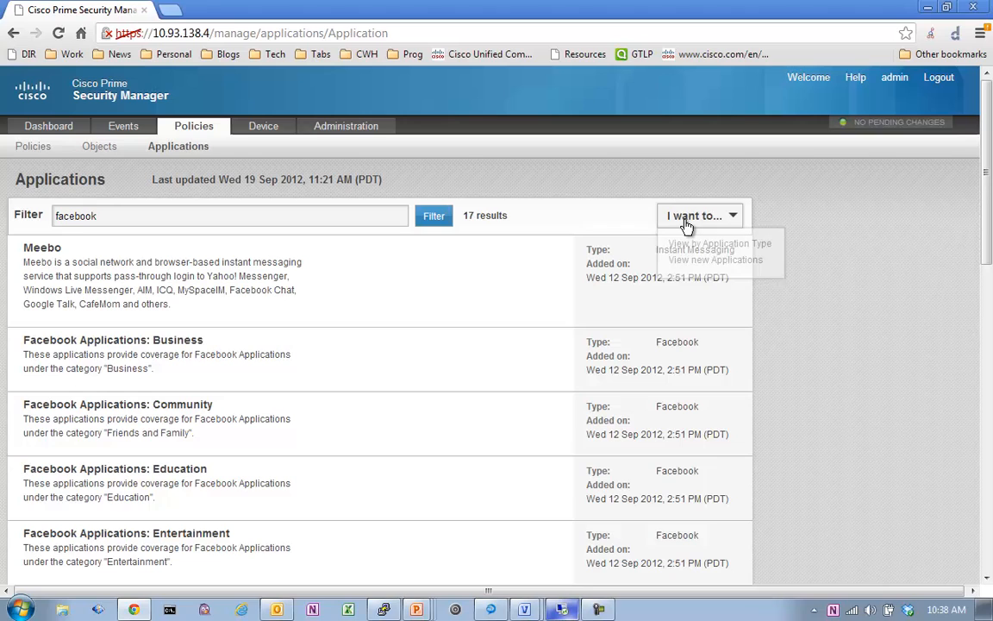
{"action": "mouse_move", "coordinate": [719, 243]}
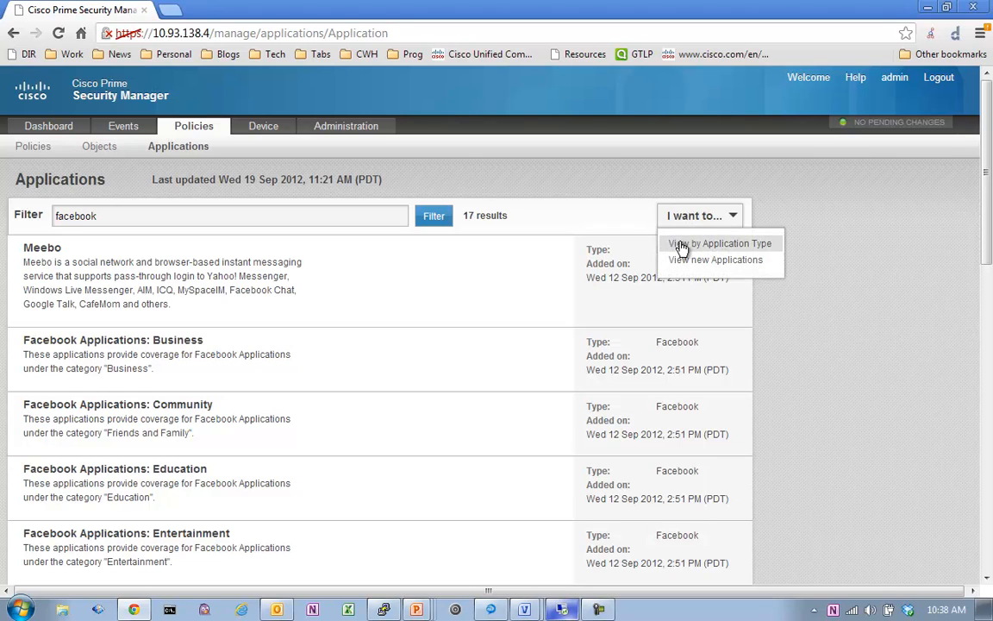
{"action": "mouse_move", "coordinate": [272, 251]}
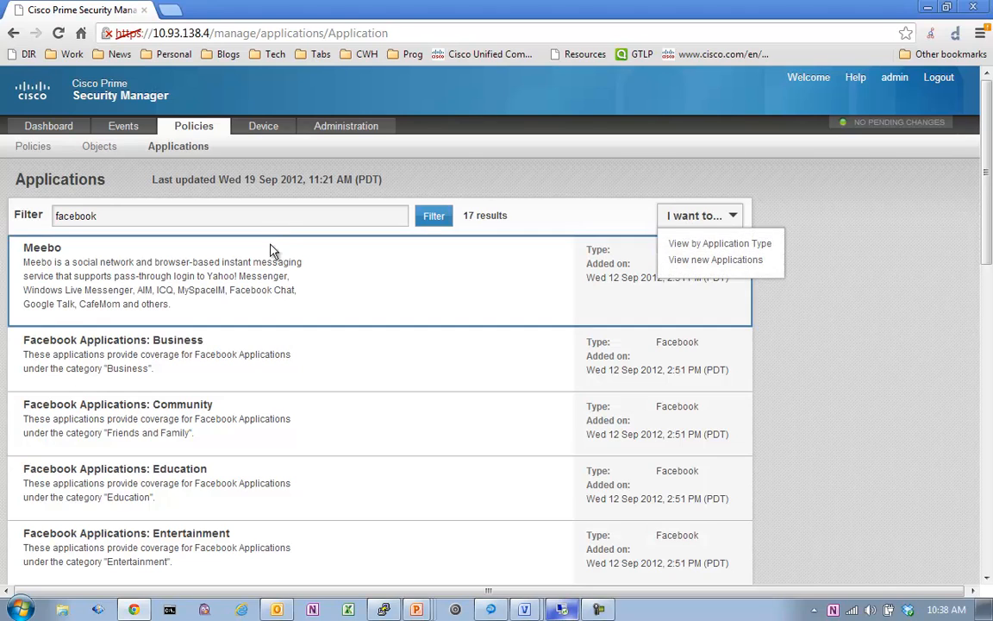
{"action": "type", "text": "netfl"}
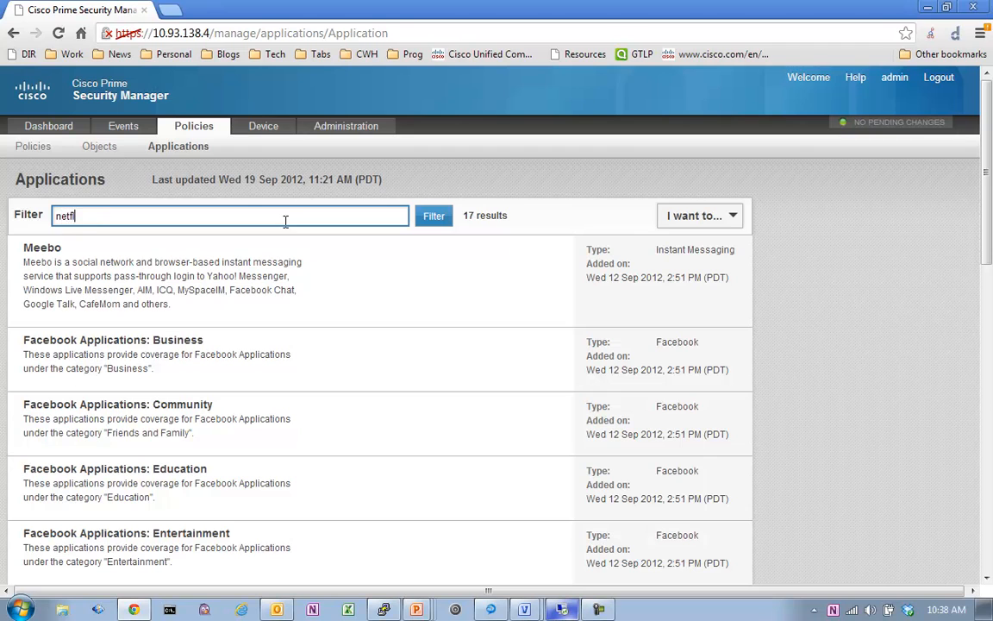
- Filter the catalog for netflix, then for youtube, which returns Viddler and YouTube
{"action": "left_click", "coordinate": [433, 215]}
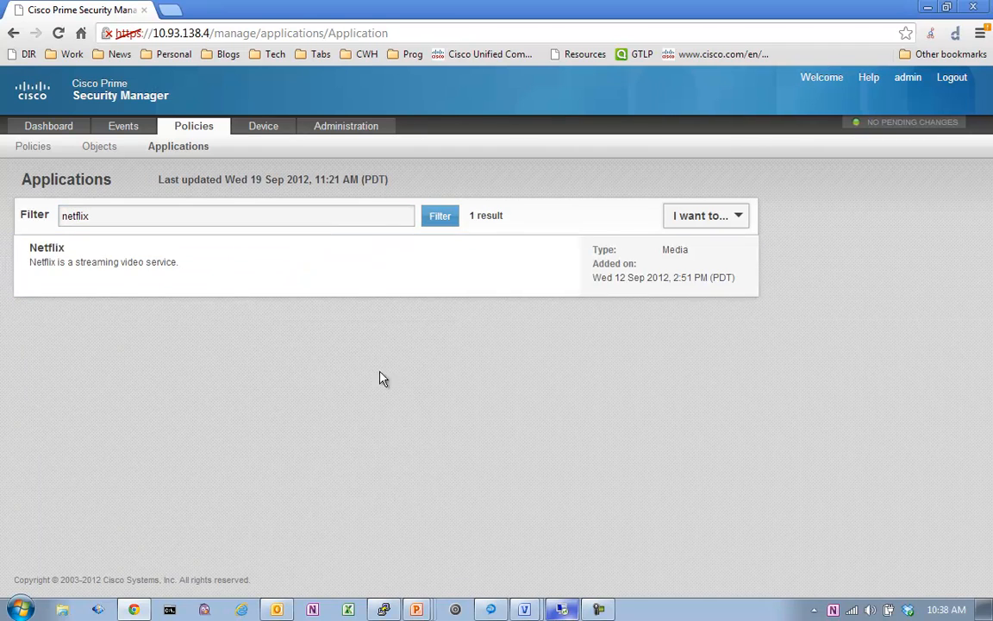
{"action": "left_click", "coordinate": [153, 215]}
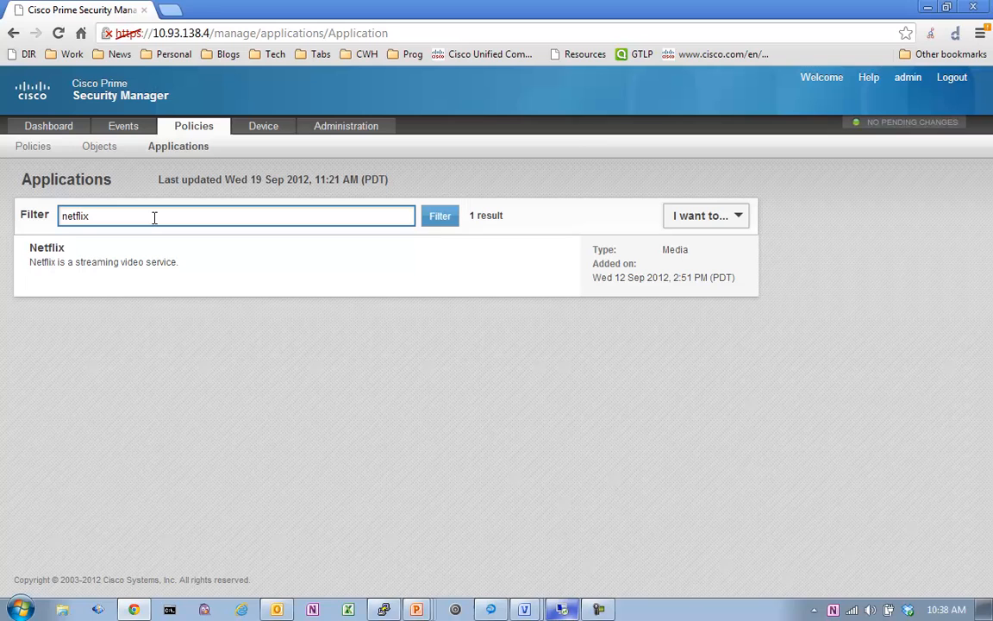
{"action": "type", "text": "youtube"}
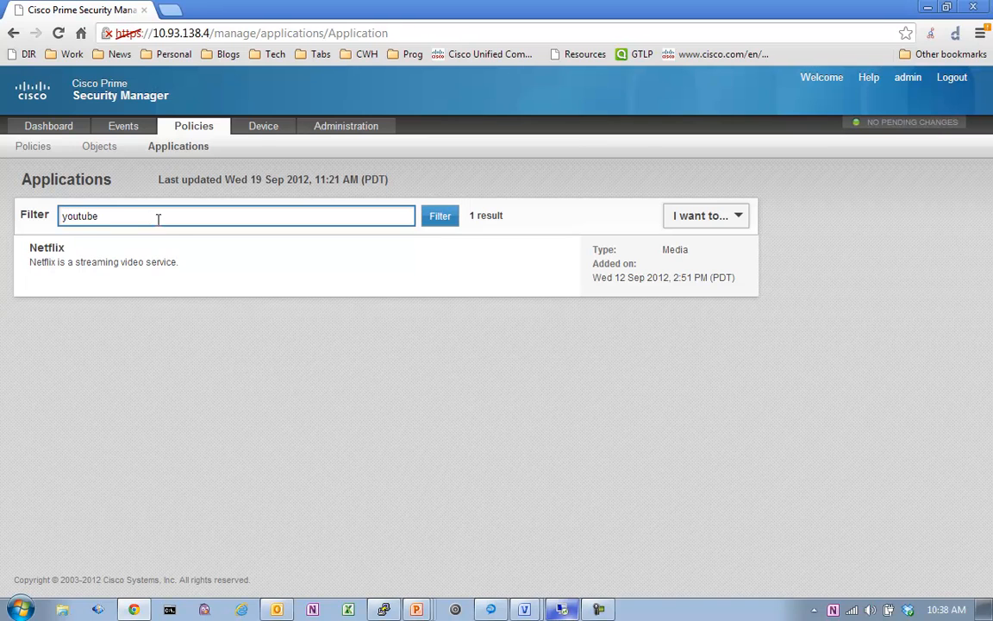
{"action": "left_click", "coordinate": [440, 216]}
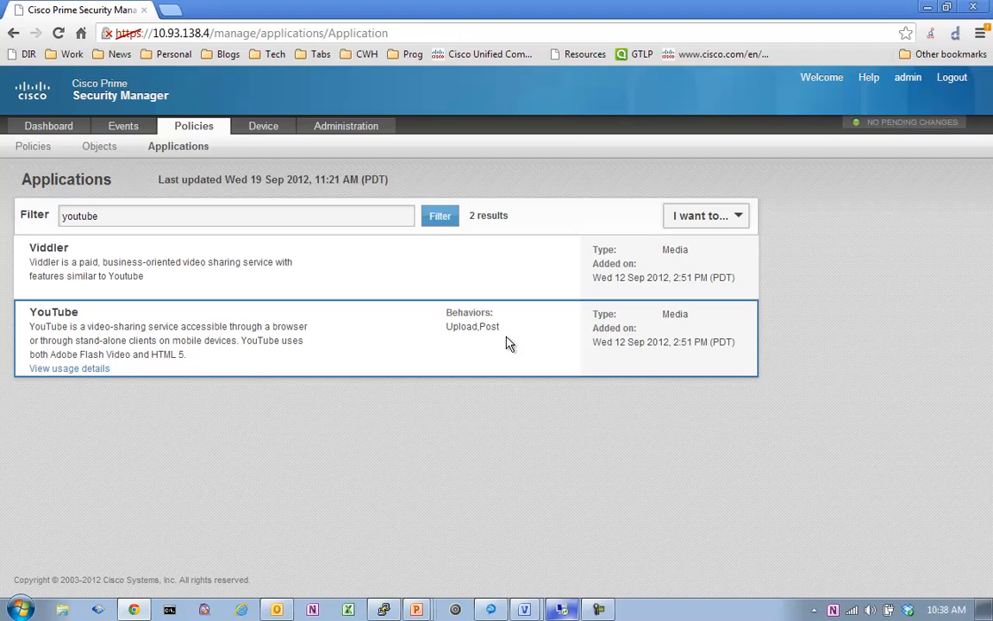
{"action": "mouse_move", "coordinate": [467, 337]}
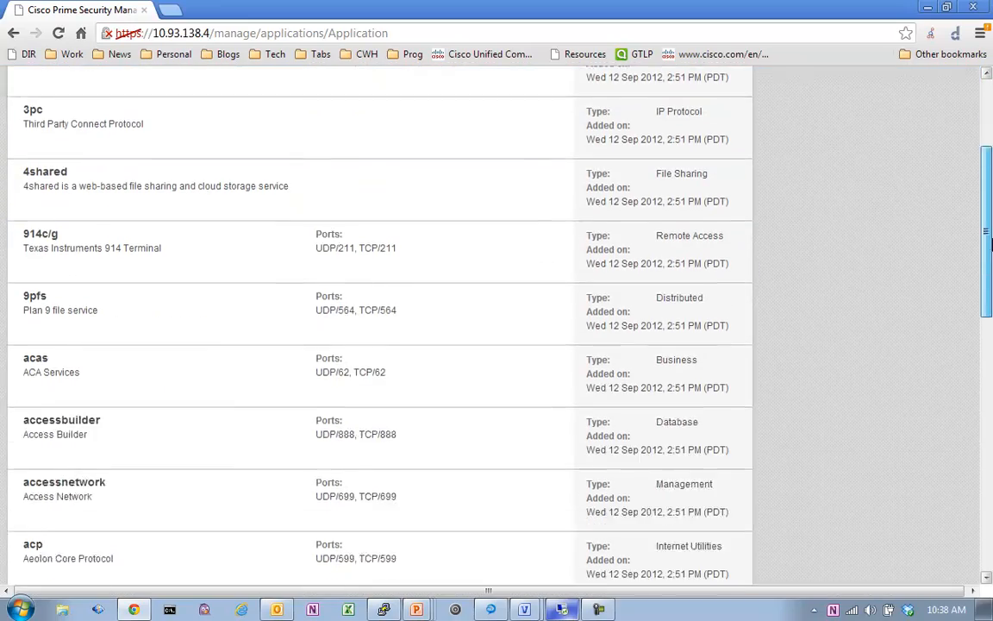
- Scroll through the full unfiltered list of 1132 applications starting with 3com-amp3
{"action": "scroll", "scroll_direction": "down", "scroll_amount": 3}
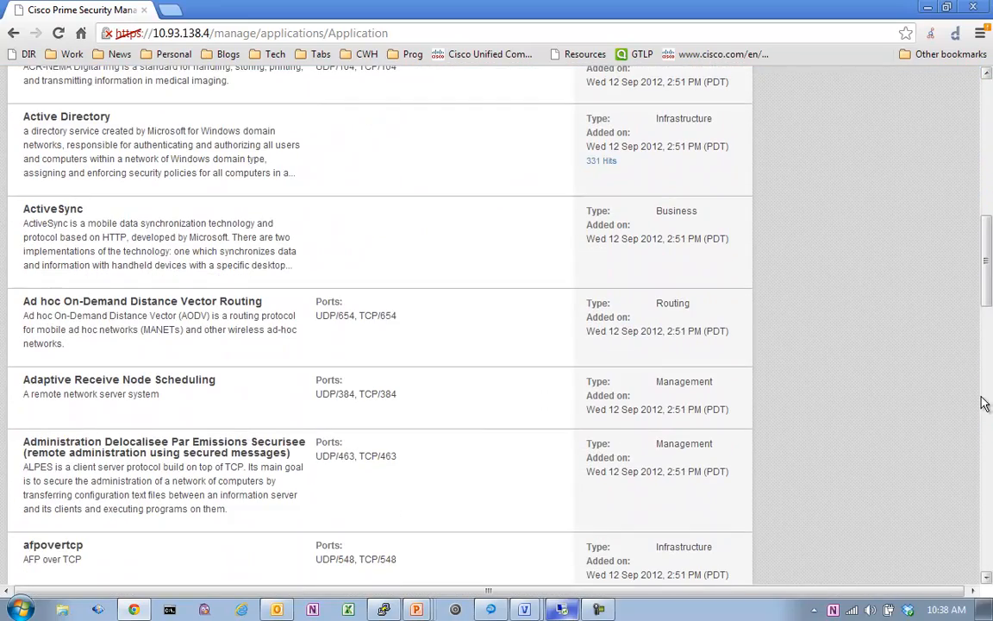
{"action": "scroll", "scroll_direction": "down", "scroll_amount": 3}
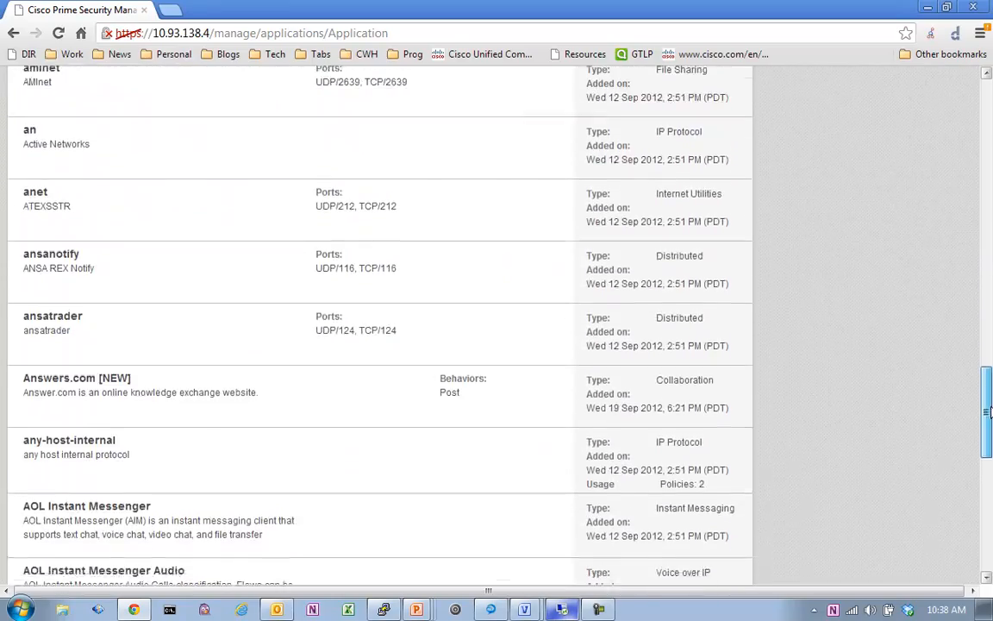
{"action": "scroll", "scroll_direction": "down", "scroll_amount": 3}
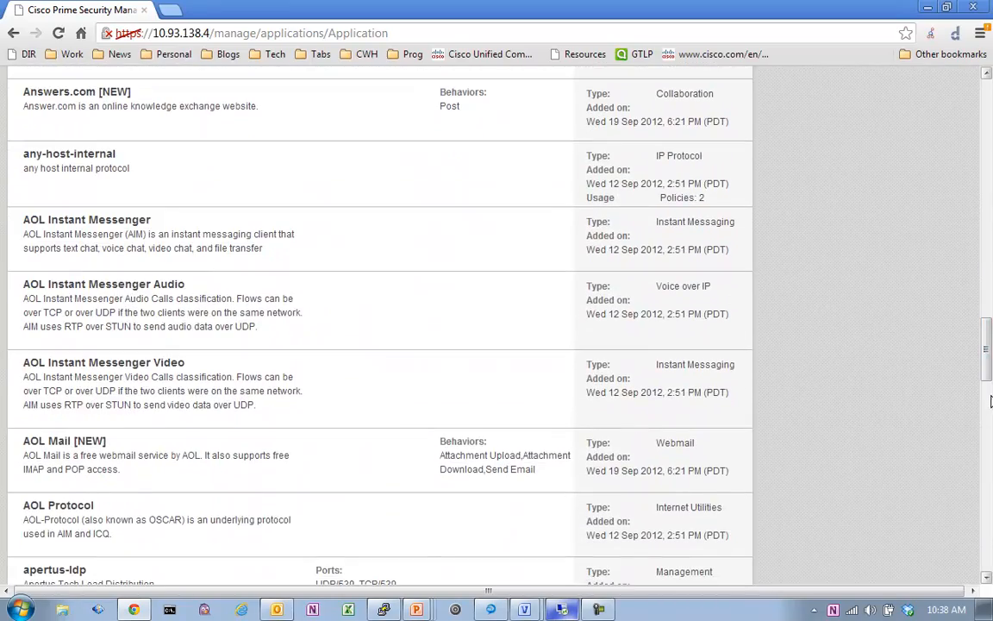
{"action": "scroll", "scroll_direction": "down", "scroll_amount": 3}
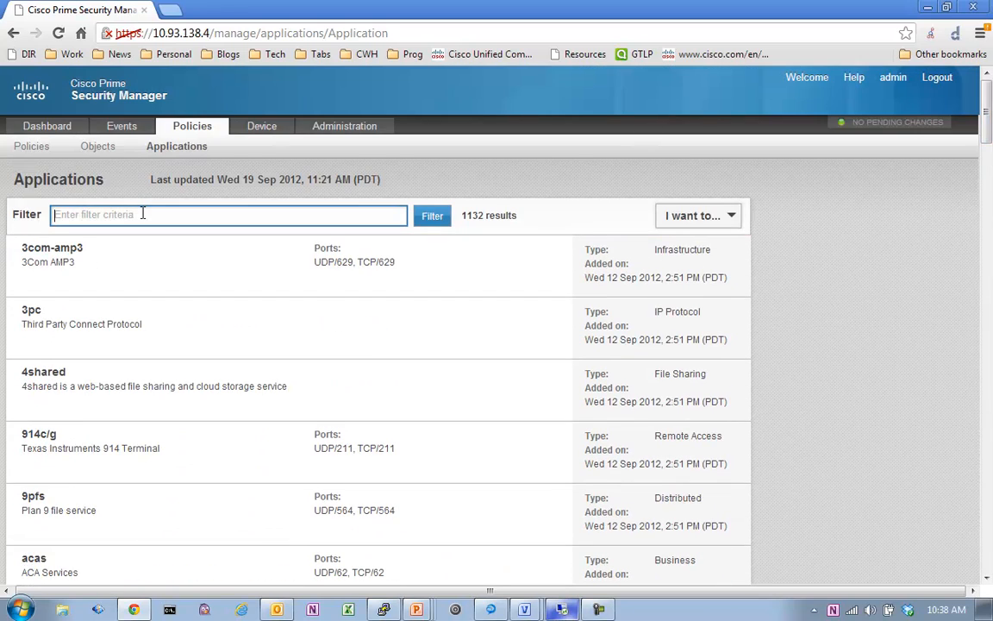
- Filter the catalog by sql and scroll its 10 results, including mySQL and SQL Server
{"action": "left_click", "coordinate": [432, 216]}
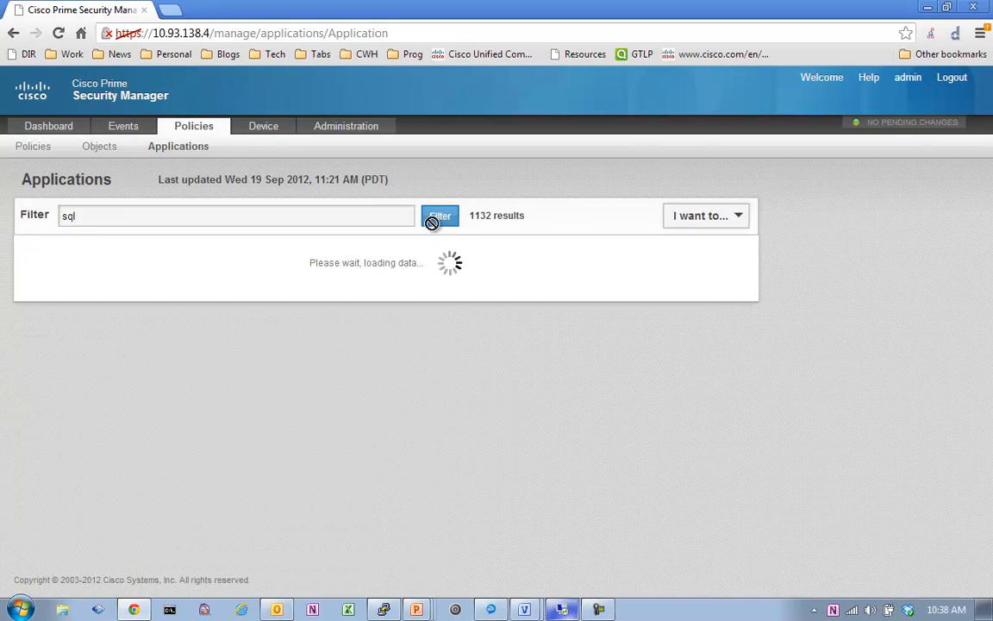
{"action": "left_click", "coordinate": [441, 216]}
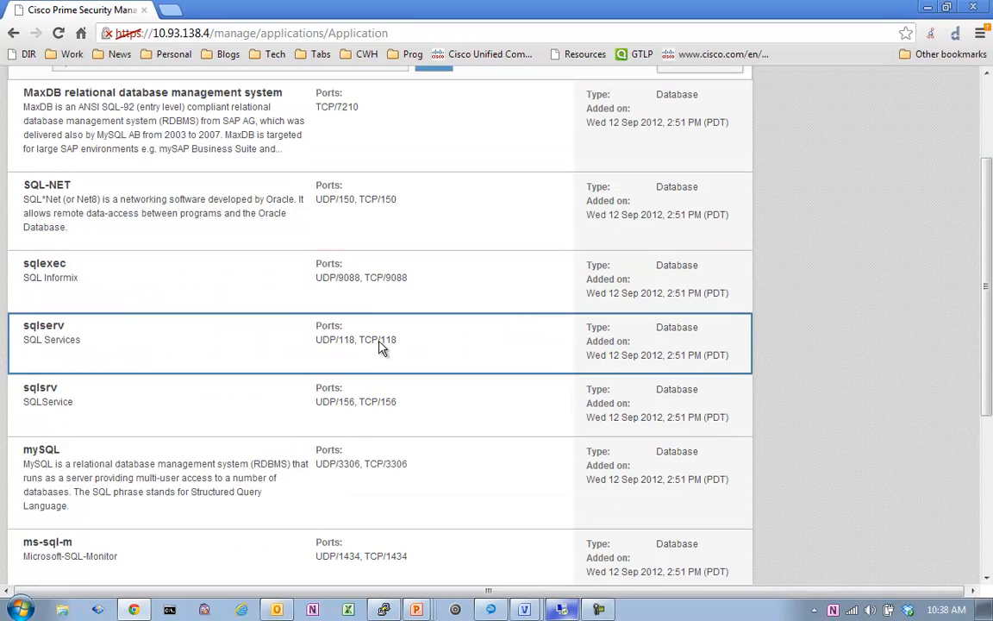
{"action": "scroll", "scroll_direction": "down", "scroll_amount": 3}
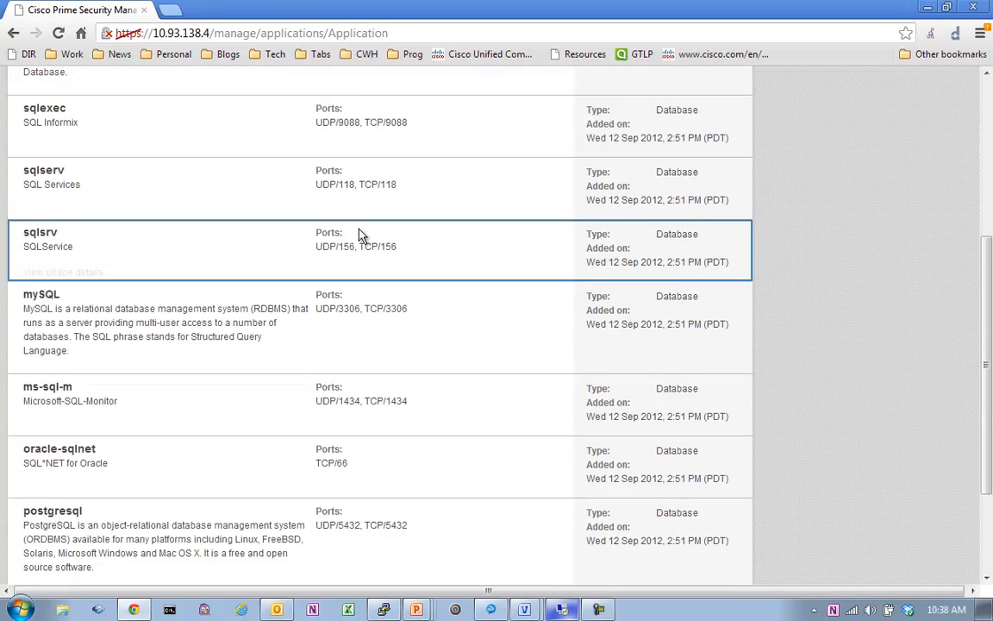
{"action": "scroll", "scroll_direction": "down", "scroll_amount": 3}
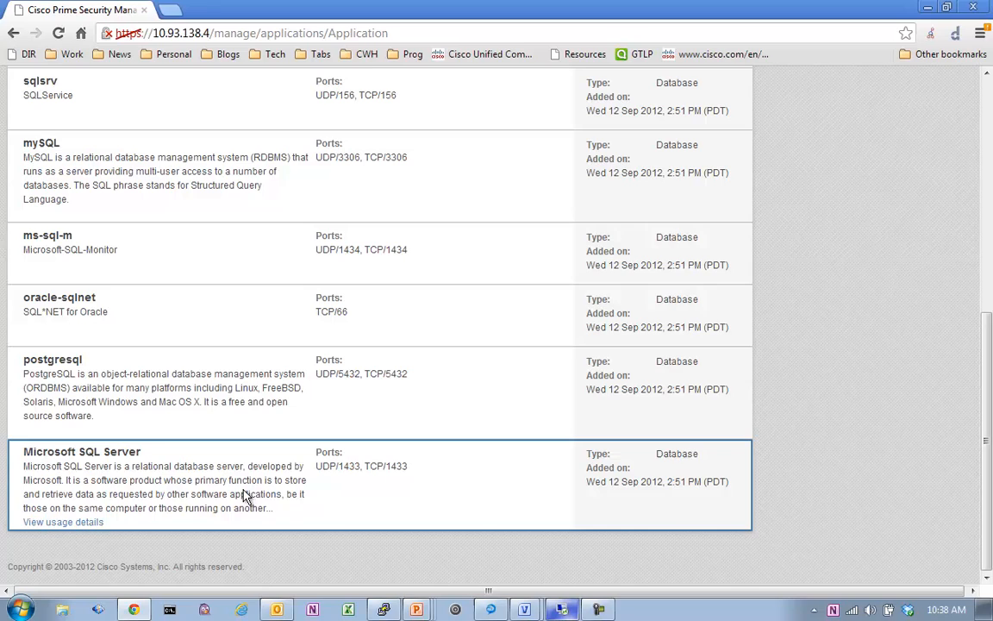
{"action": "scroll", "scroll_direction": "up", "scroll_amount": 3}
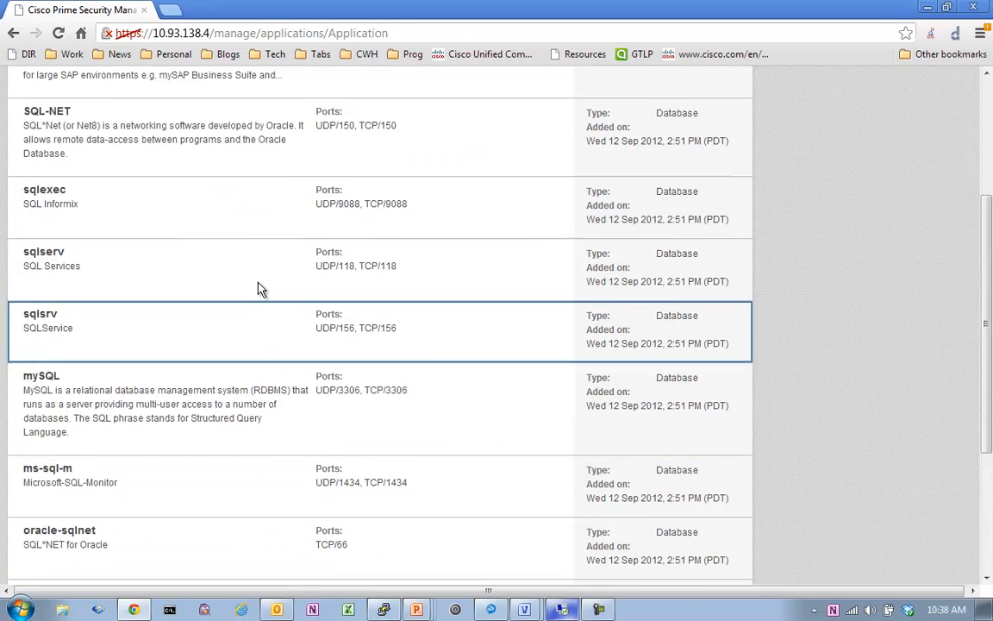
{"action": "scroll", "scroll_direction": "down", "scroll_amount": 3}
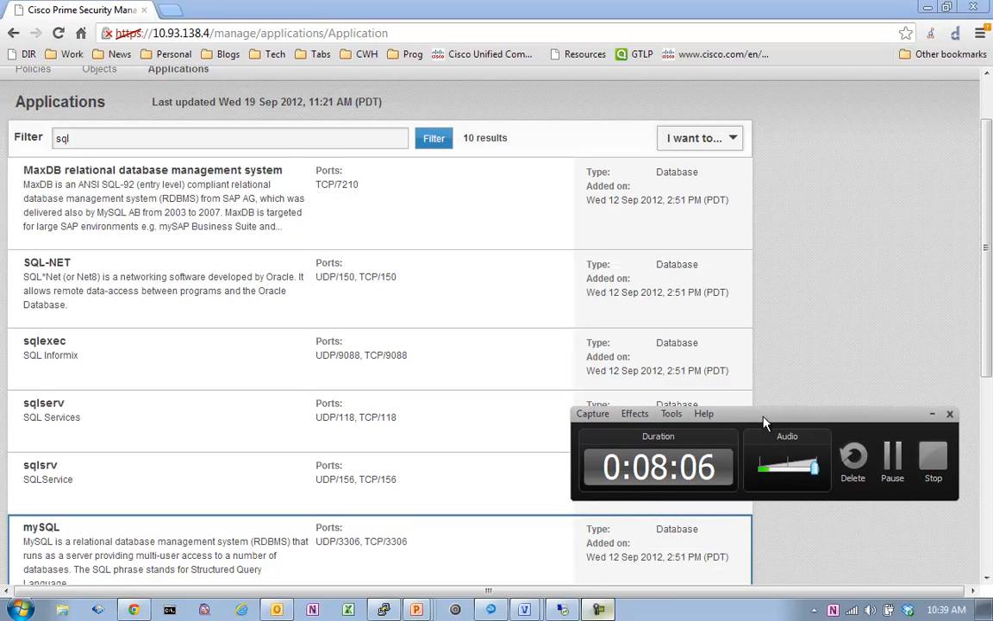
{"action": "mouse_move", "coordinate": [811, 425]}
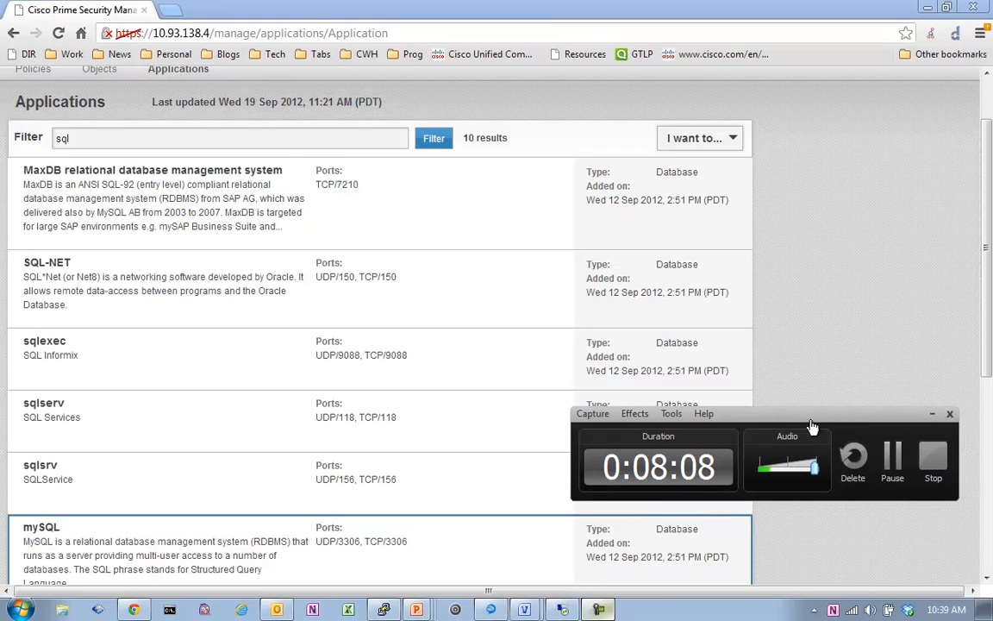